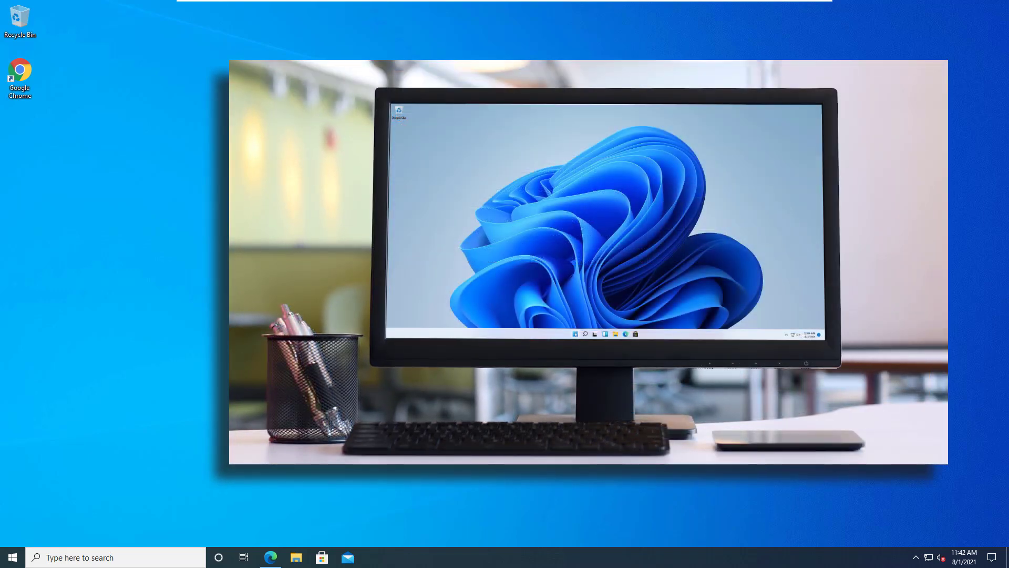
# In Edge, open the UUP dump homepage from Bing's 'windows uup' results
pyautogui.click(574, 334)
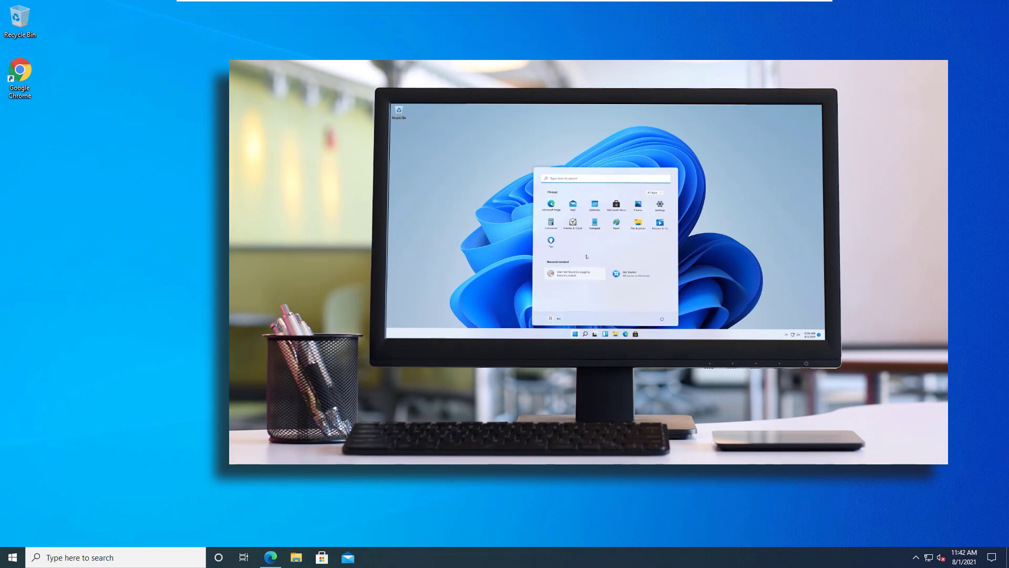
pyautogui.moveTo(638, 224)
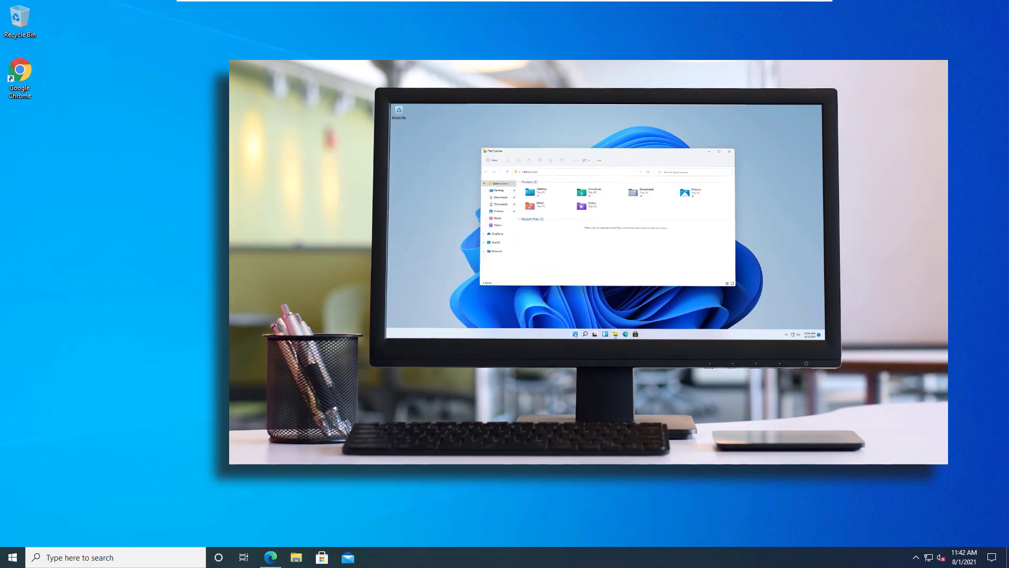
pyautogui.click(575, 333)
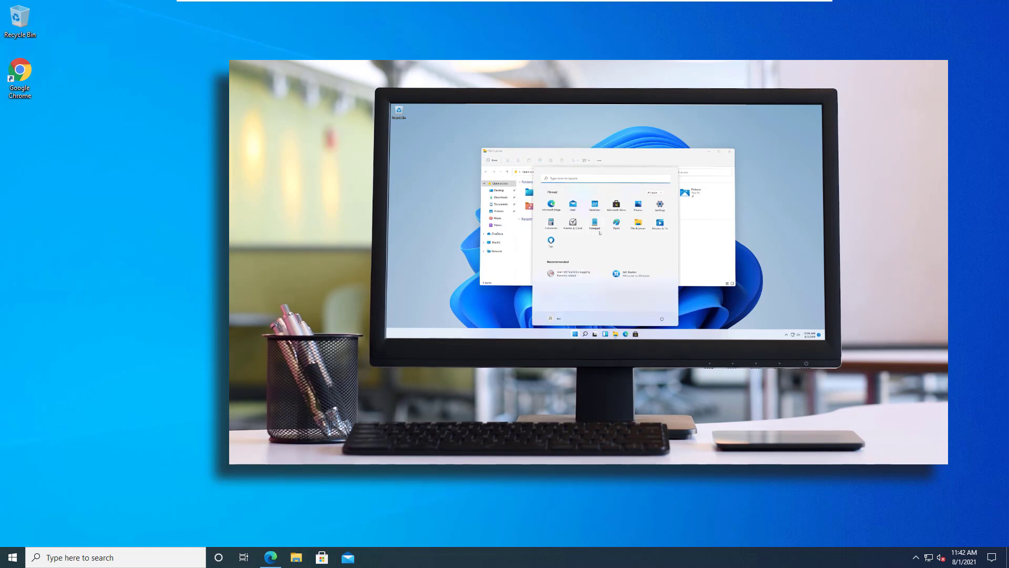
pyautogui.moveTo(641, 242)
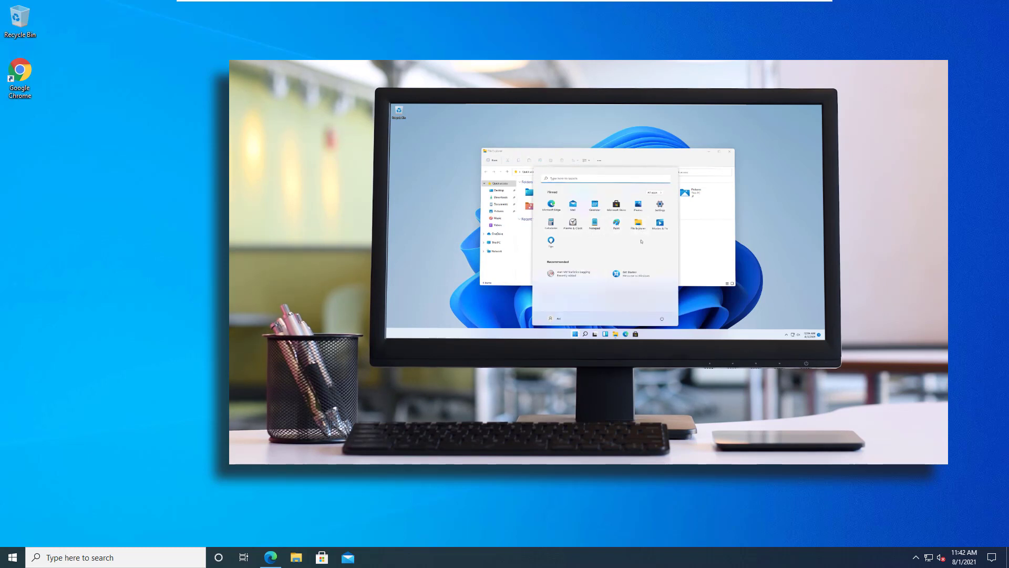
pyautogui.moveTo(699, 252)
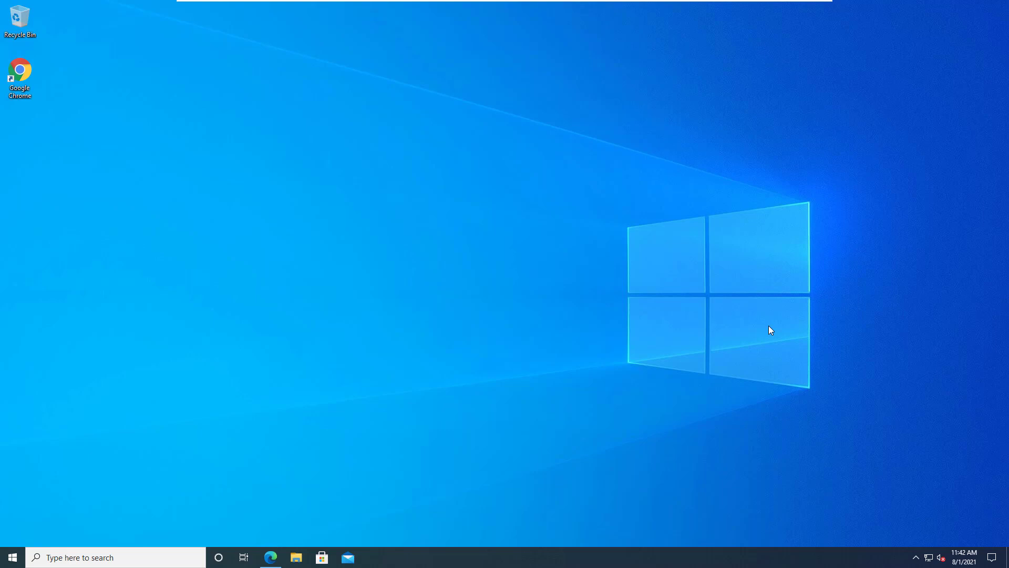
pyautogui.moveTo(592, 279)
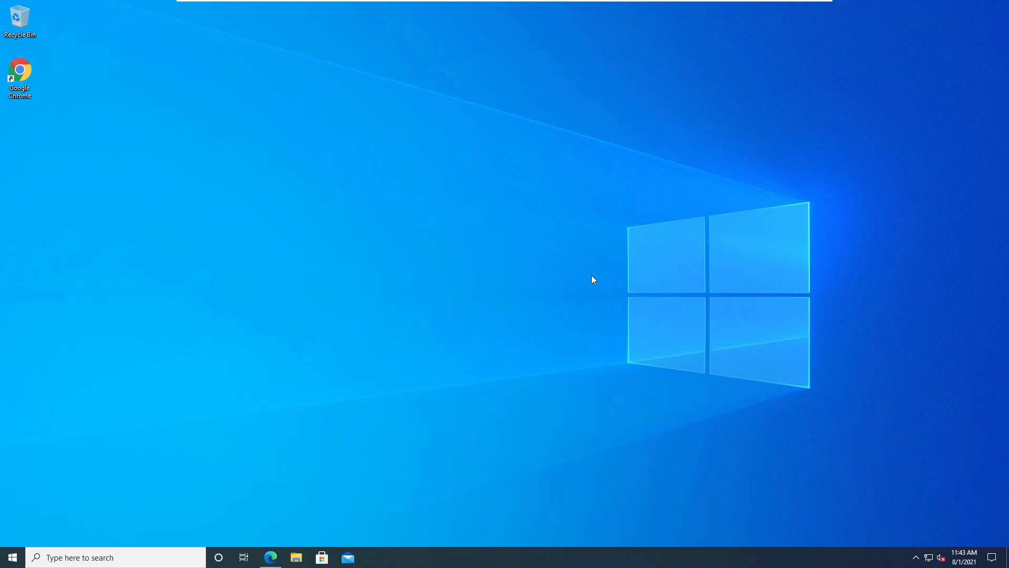
pyautogui.moveTo(271, 557)
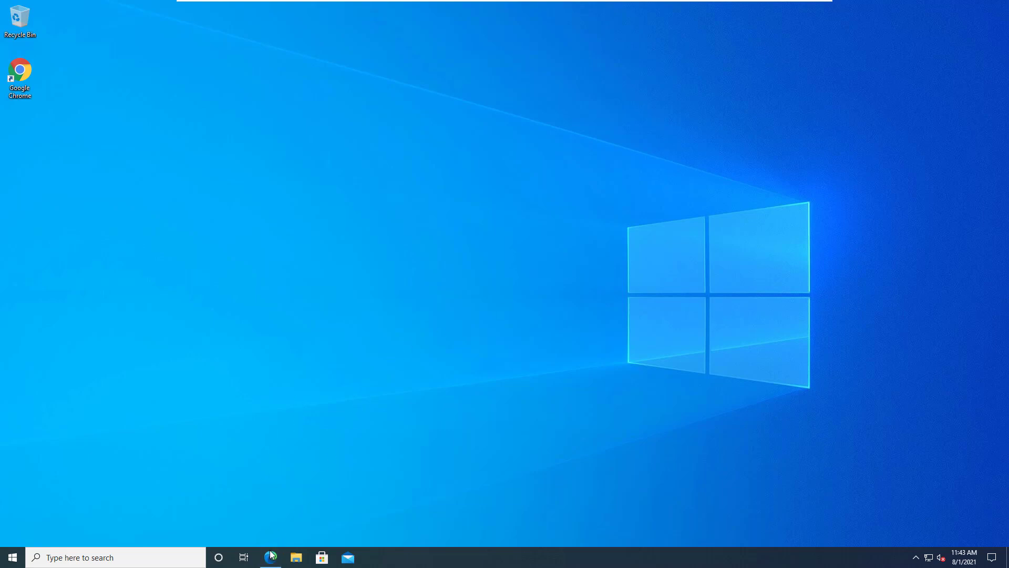
pyautogui.click(269, 558)
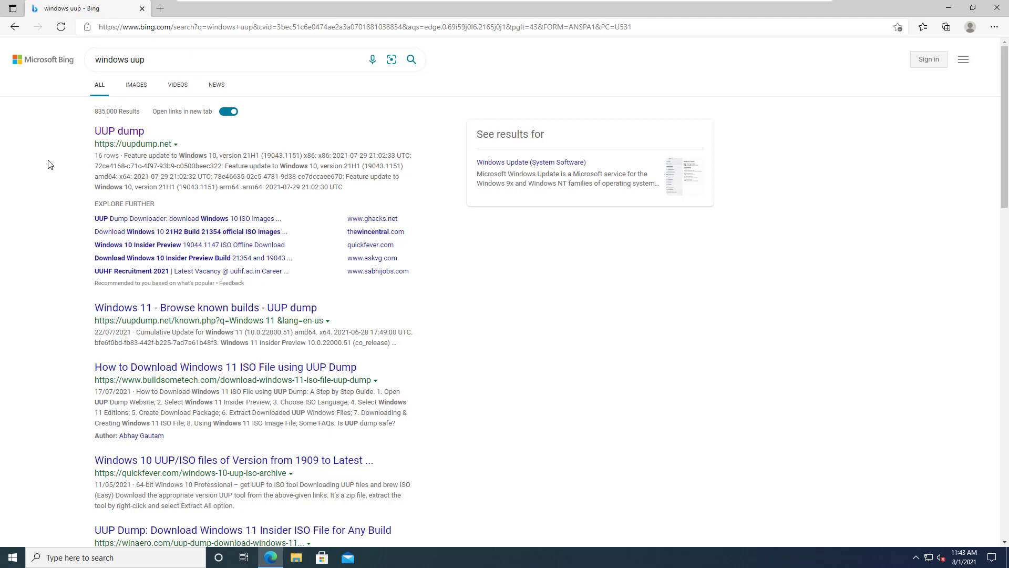
pyautogui.moveTo(119, 131)
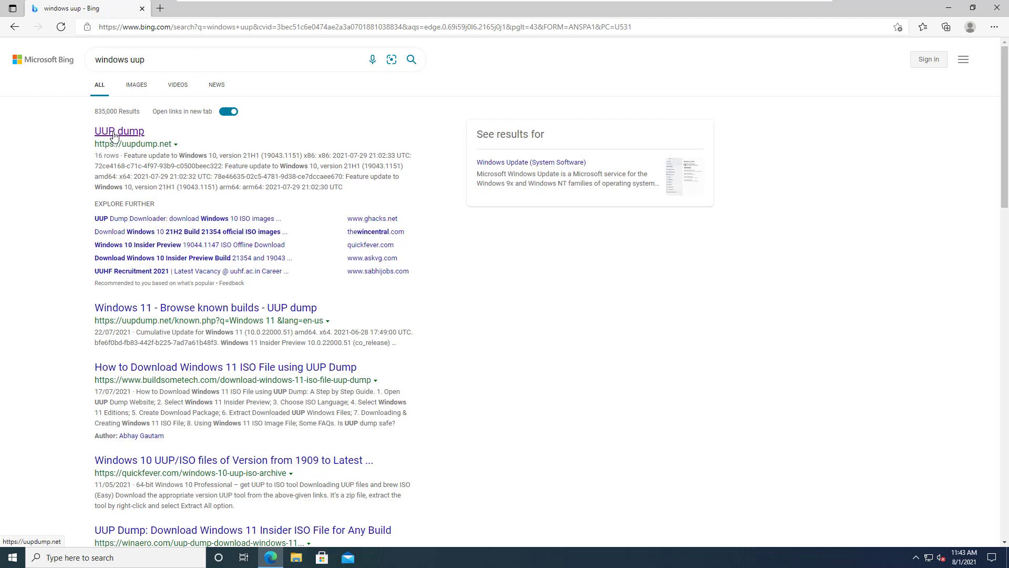
pyautogui.click(119, 132)
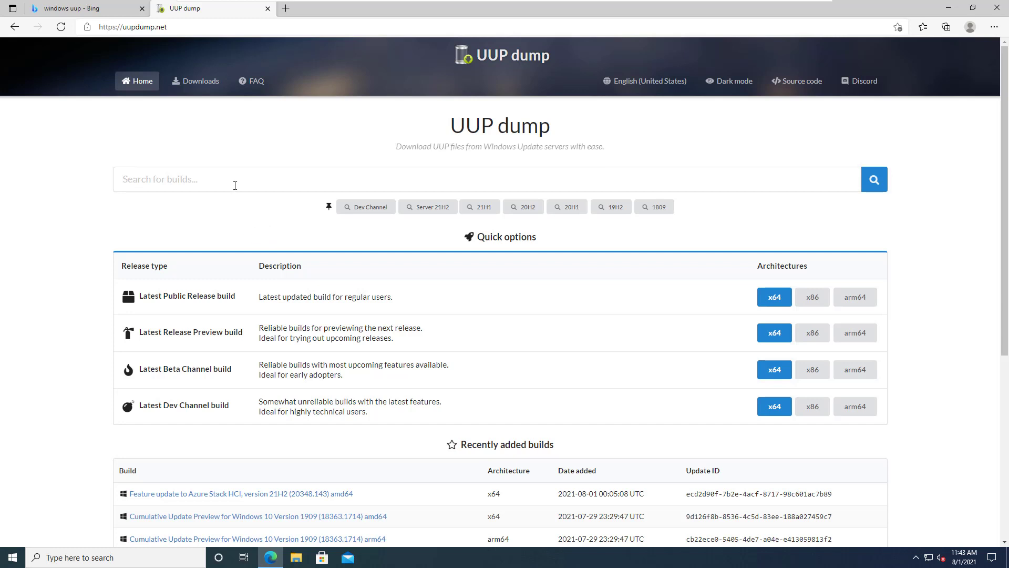
# Search UUP dump for 'windows 11' and pick Insider Preview 10.0.22000.100 amd64
pyautogui.write('windows 11')
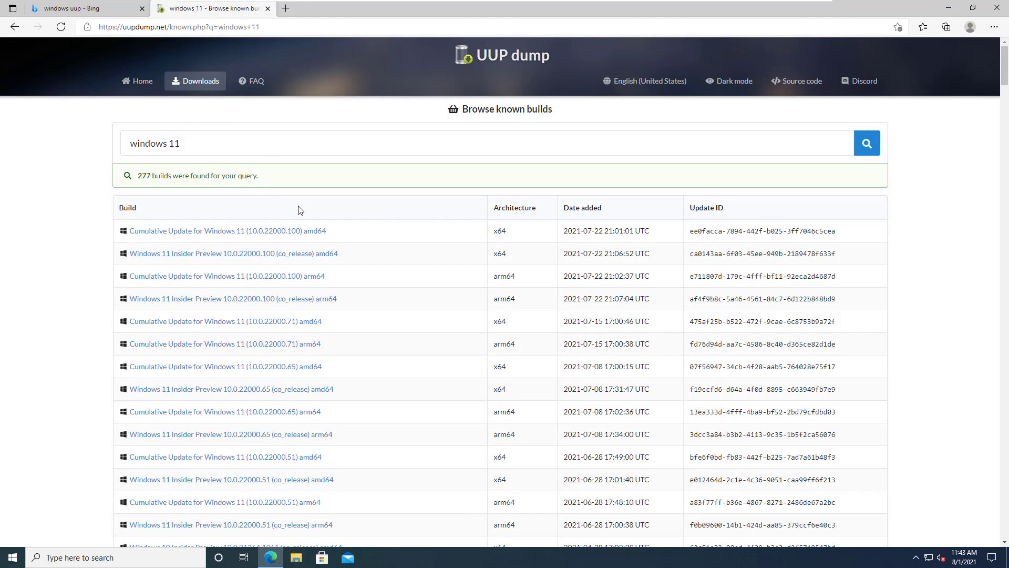
pyautogui.moveTo(204, 256)
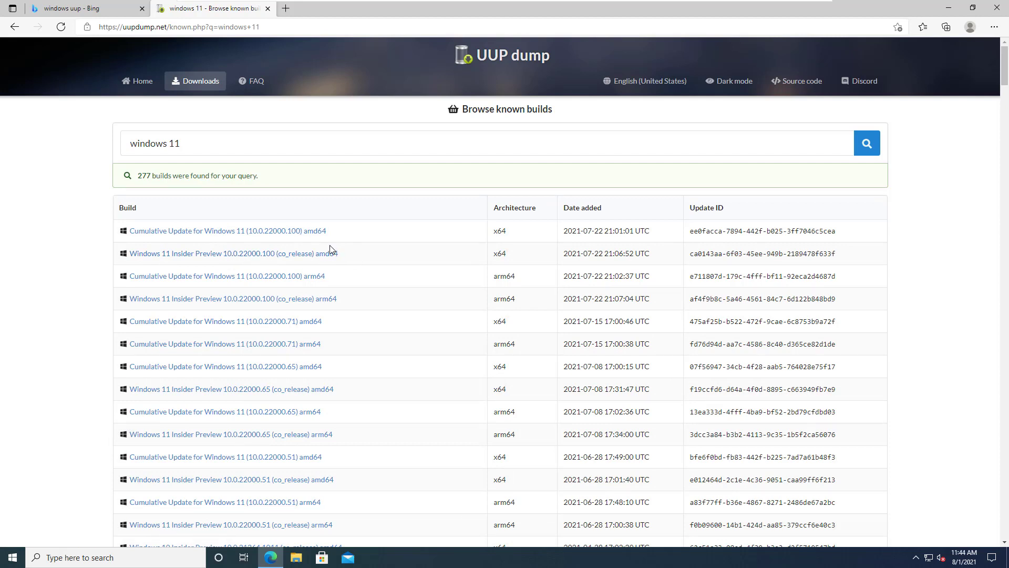
pyautogui.click(229, 253)
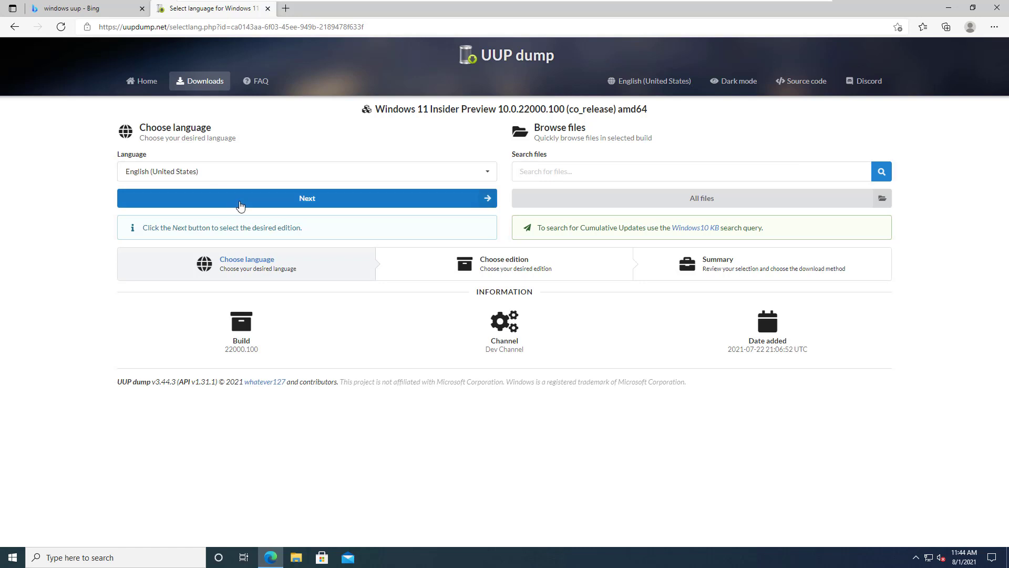
pyautogui.moveTo(250, 202)
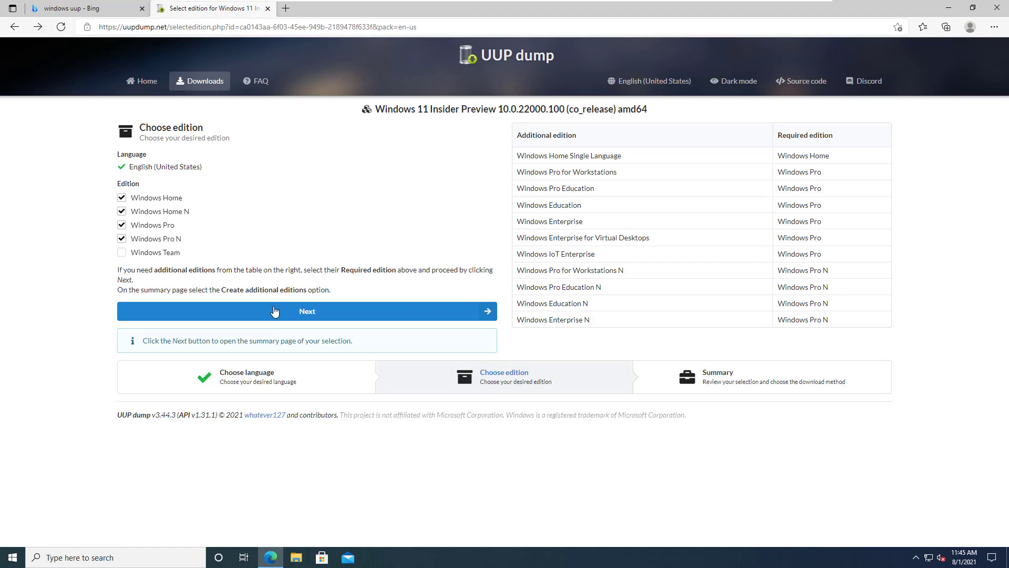
# Create the add-editions-and-convert-to-ISO download package and show it in Downloads
pyautogui.click(306, 312)
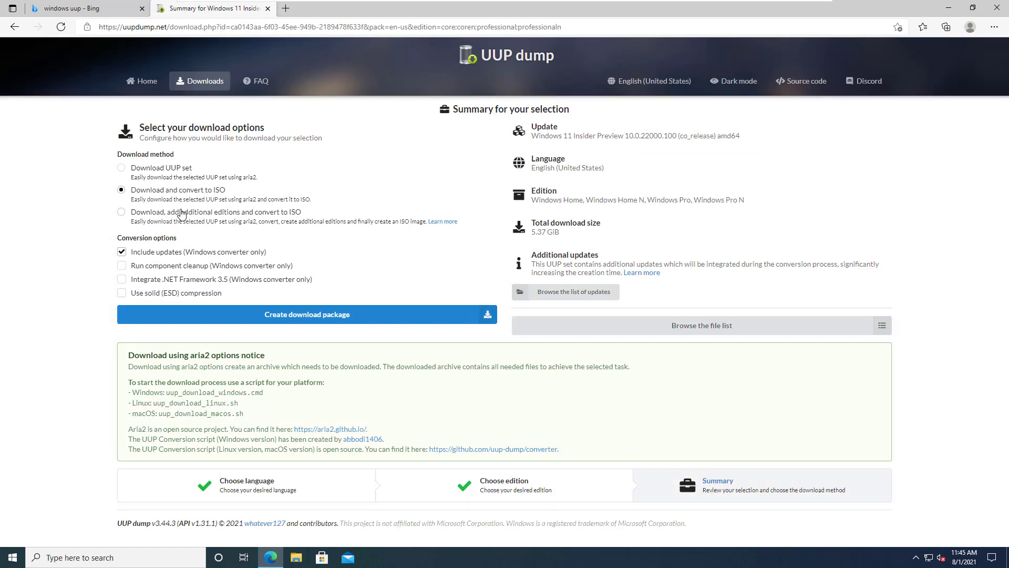
pyautogui.click(121, 212)
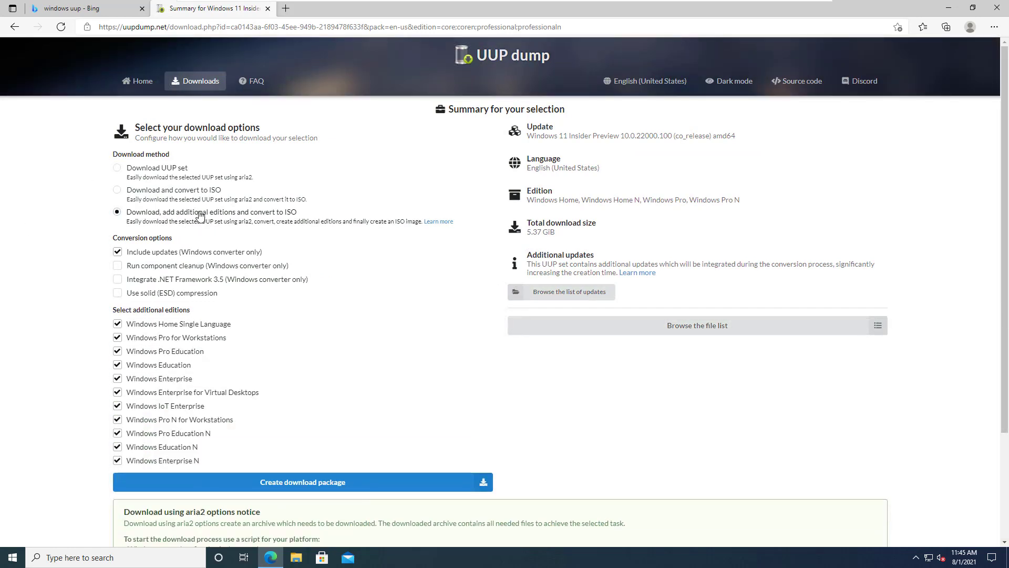
pyautogui.moveTo(174, 260)
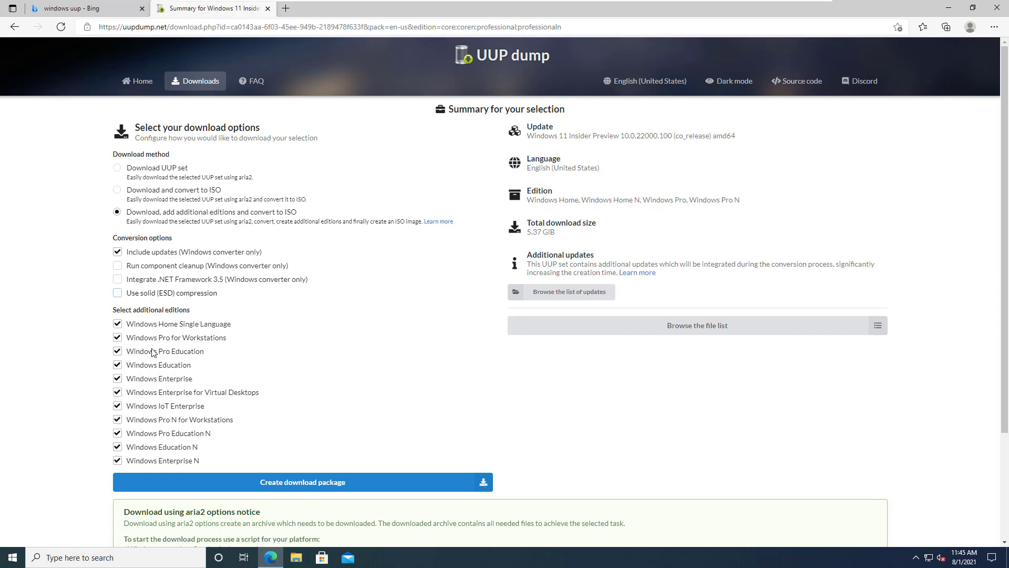
pyautogui.moveTo(226, 435)
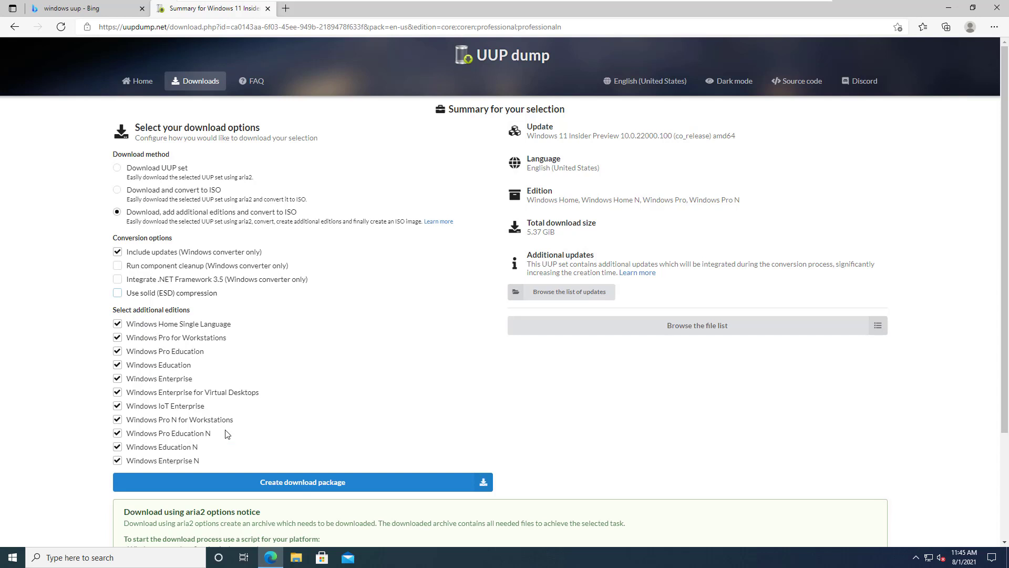
pyautogui.moveTo(277, 417)
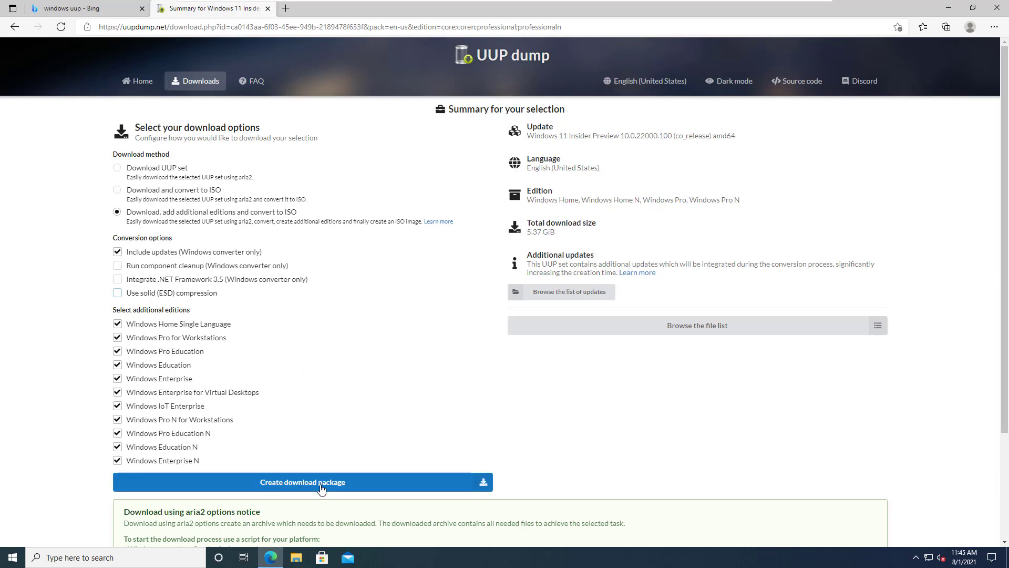
pyautogui.moveTo(298, 490)
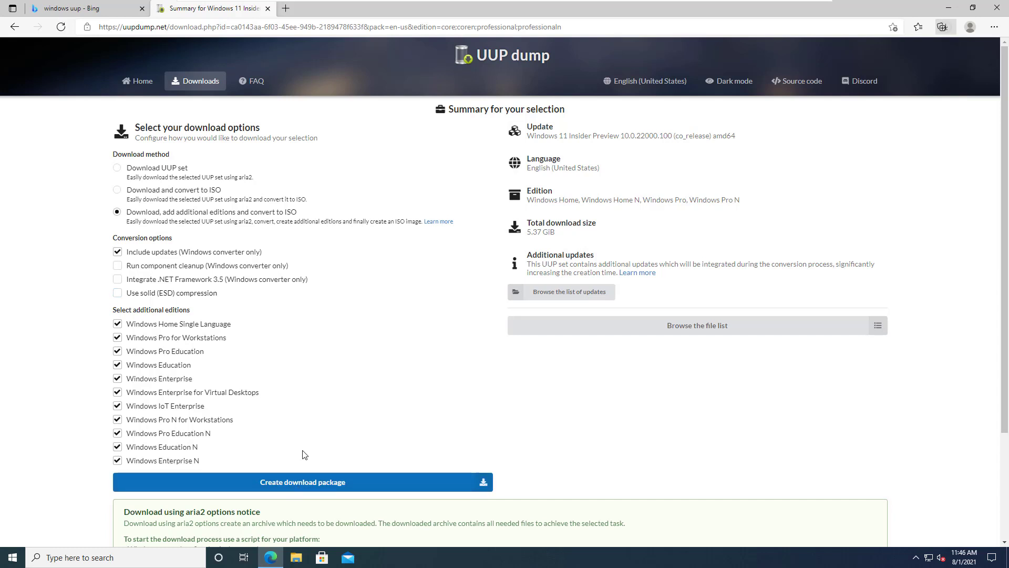
pyautogui.click(946, 27)
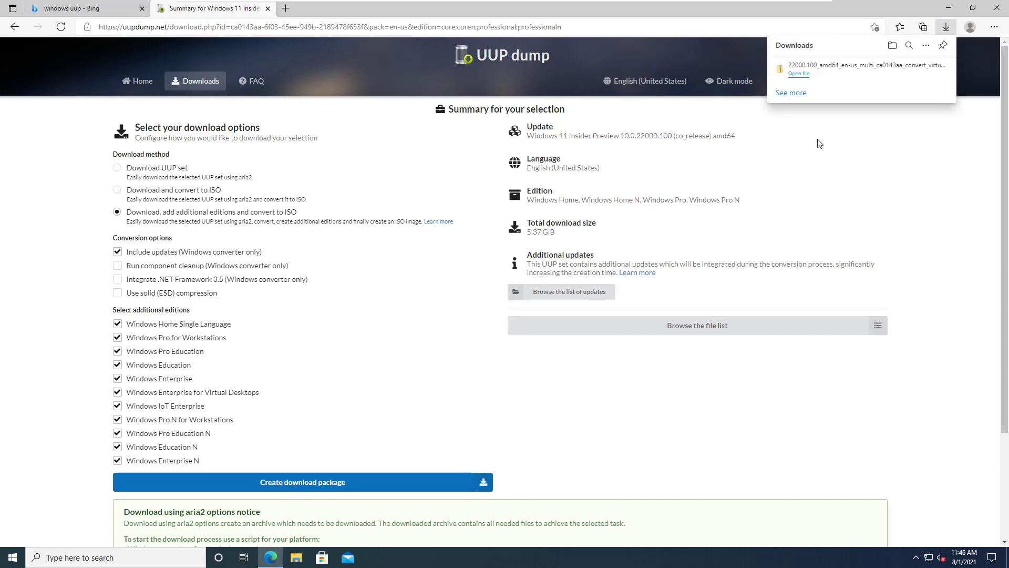
pyautogui.moveTo(779, 150)
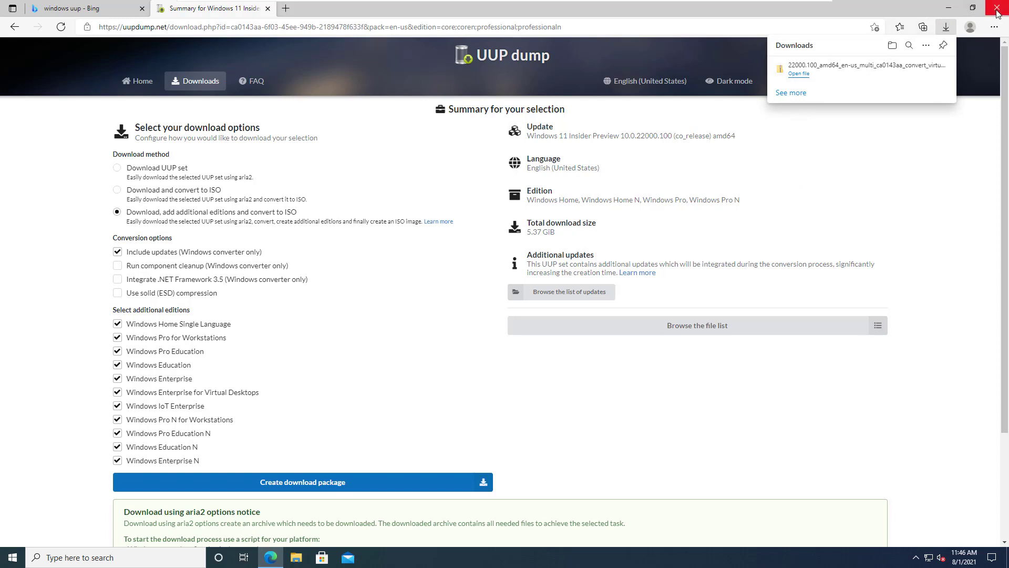
# Extract the downloaded package to C: and run its uup_download_windows.cmd script
pyautogui.click(997, 11)
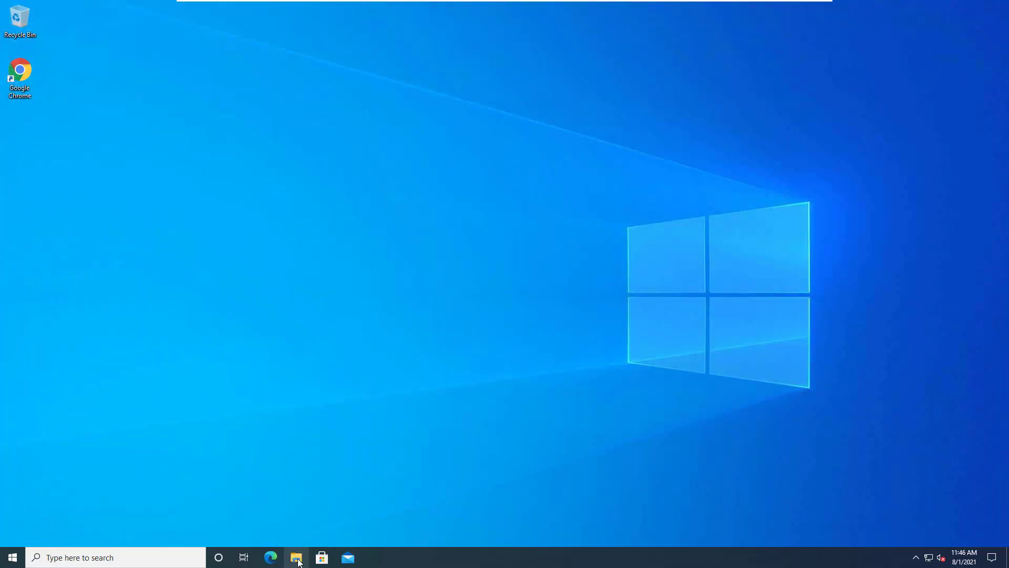
pyautogui.click(296, 557)
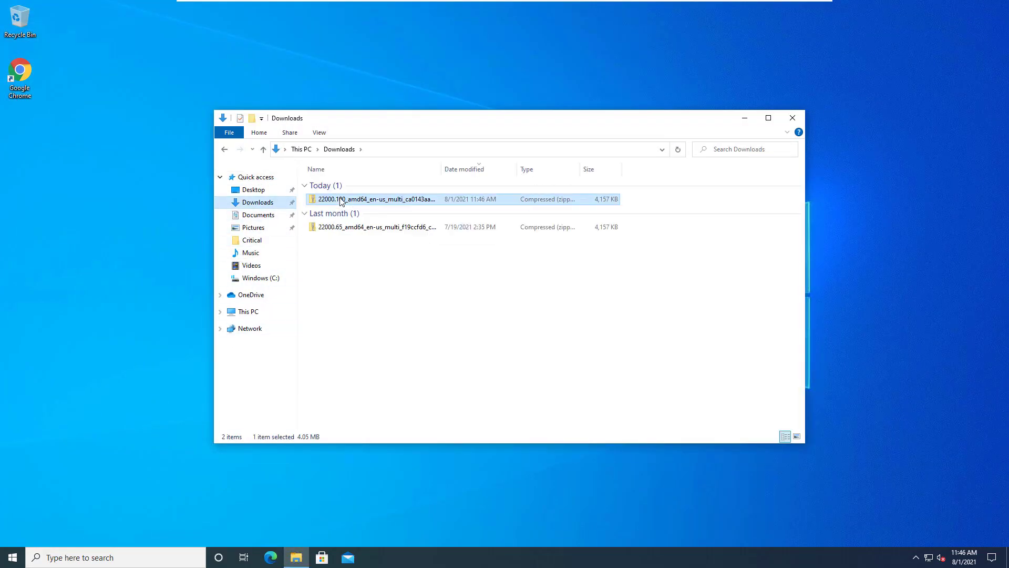
pyautogui.rightClick(377, 198)
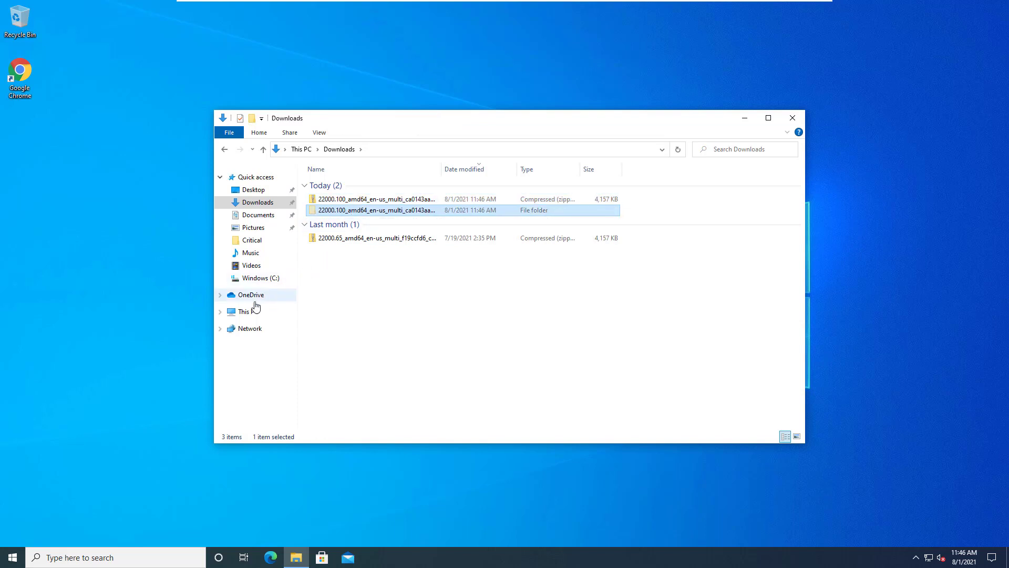
pyautogui.click(261, 278)
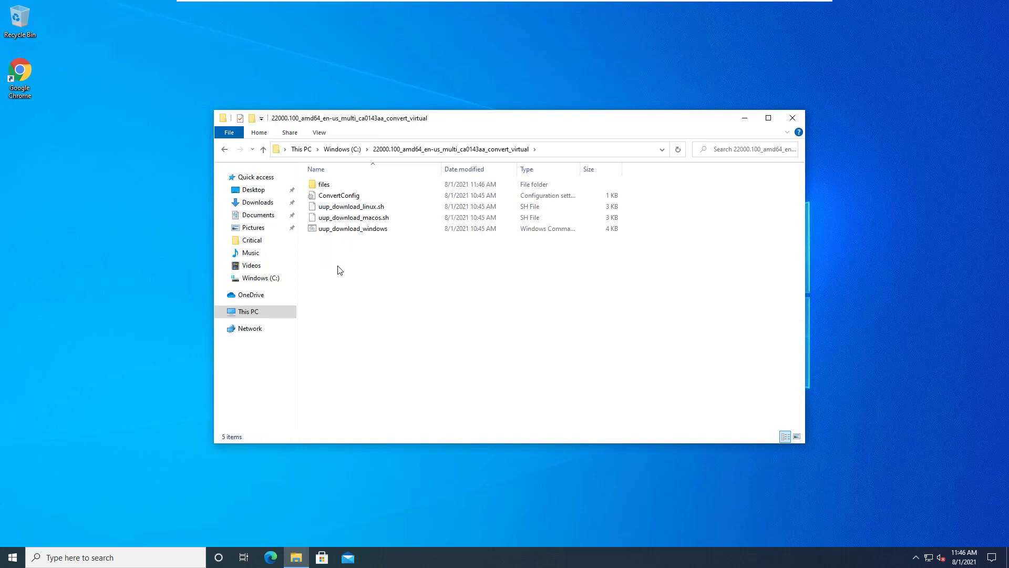
pyautogui.click(352, 229)
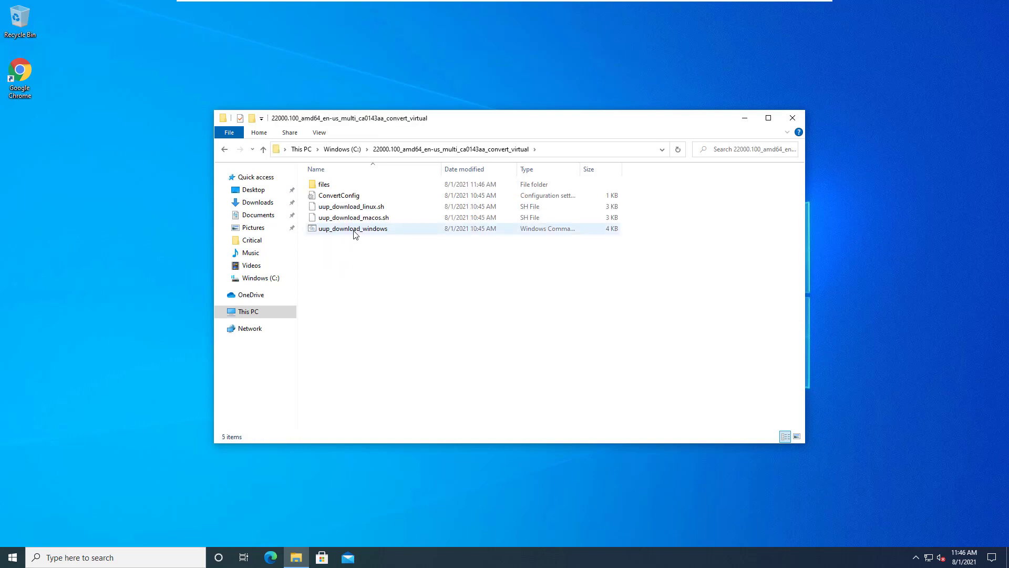
pyautogui.moveTo(353, 229)
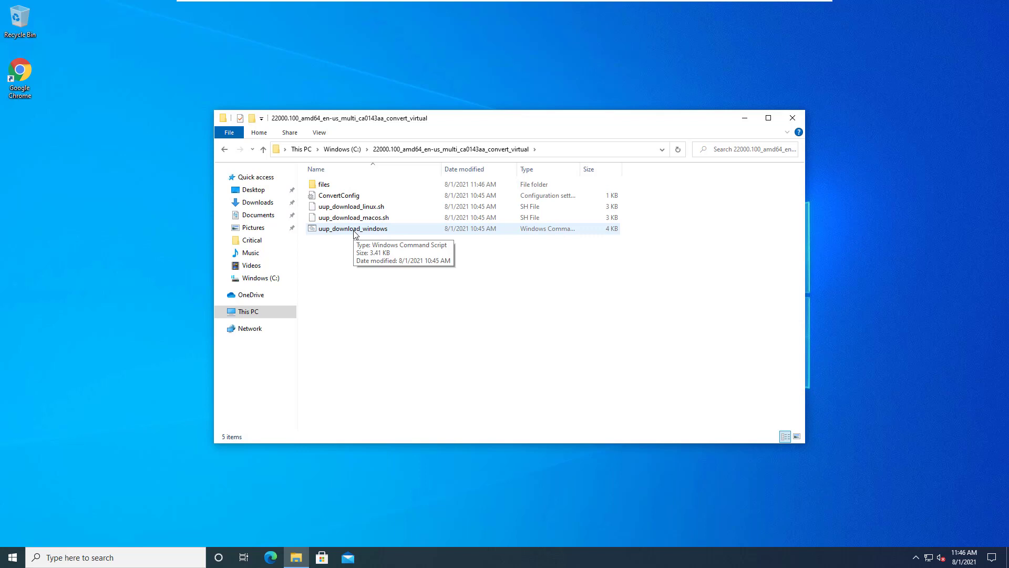
pyautogui.doubleClick(353, 229)
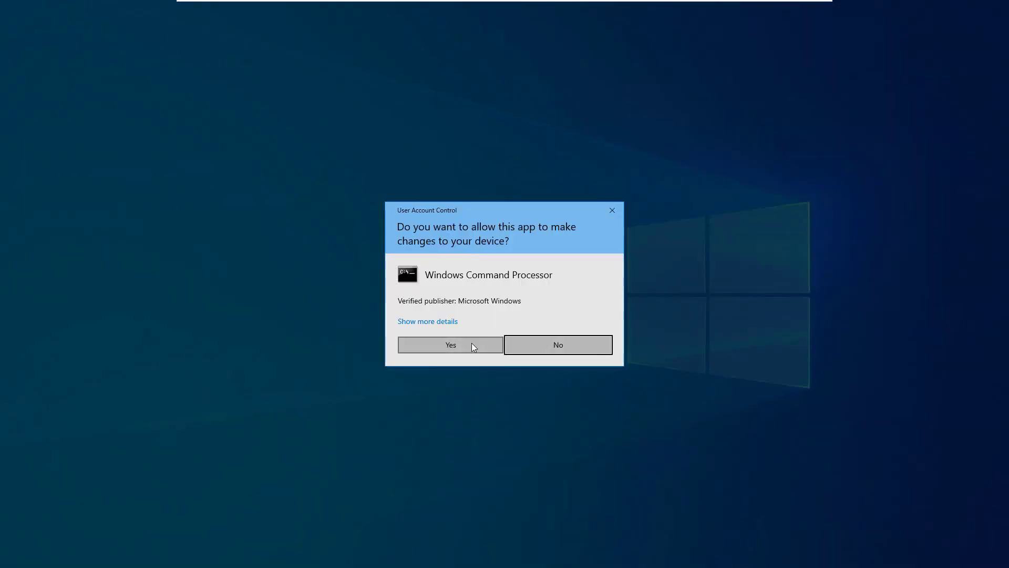
# Approve the UAC prompt so the script builds the 5.6 GB Windows 11 ISO
pyautogui.click(450, 344)
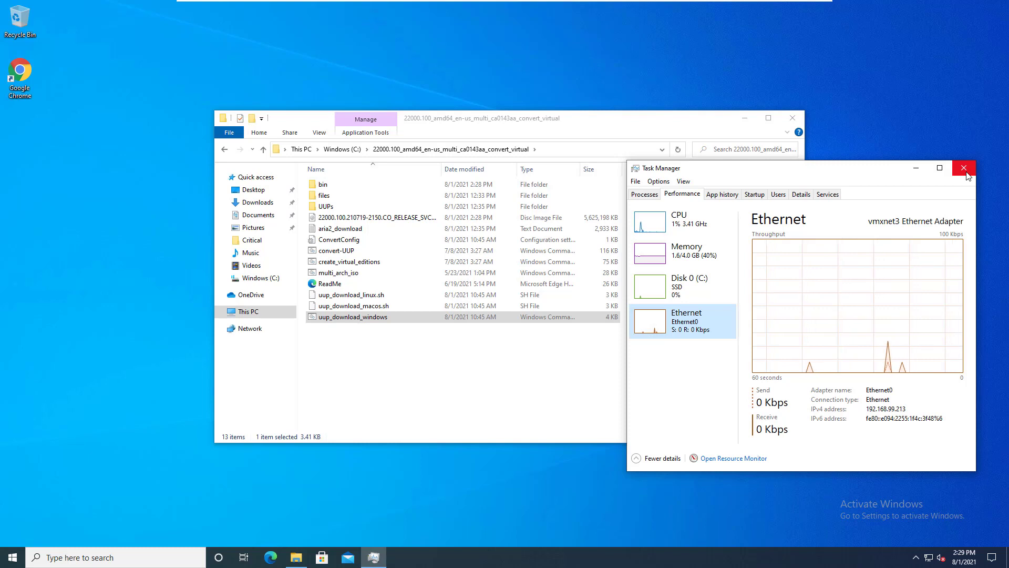
# Close Task Manager, mount the Windows 11 ISO as E:, and open its sources folder
pyautogui.click(964, 168)
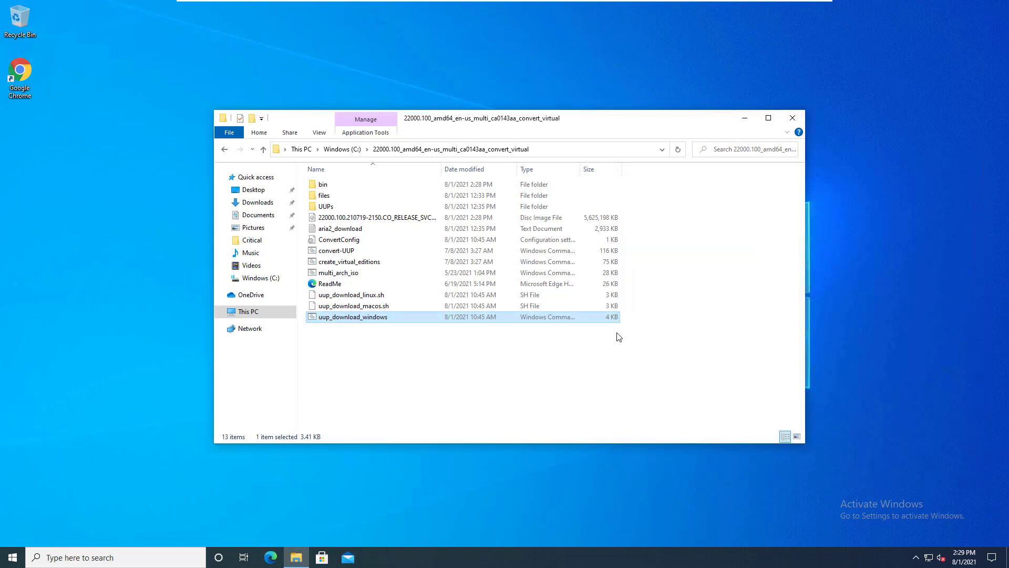
pyautogui.click(467, 358)
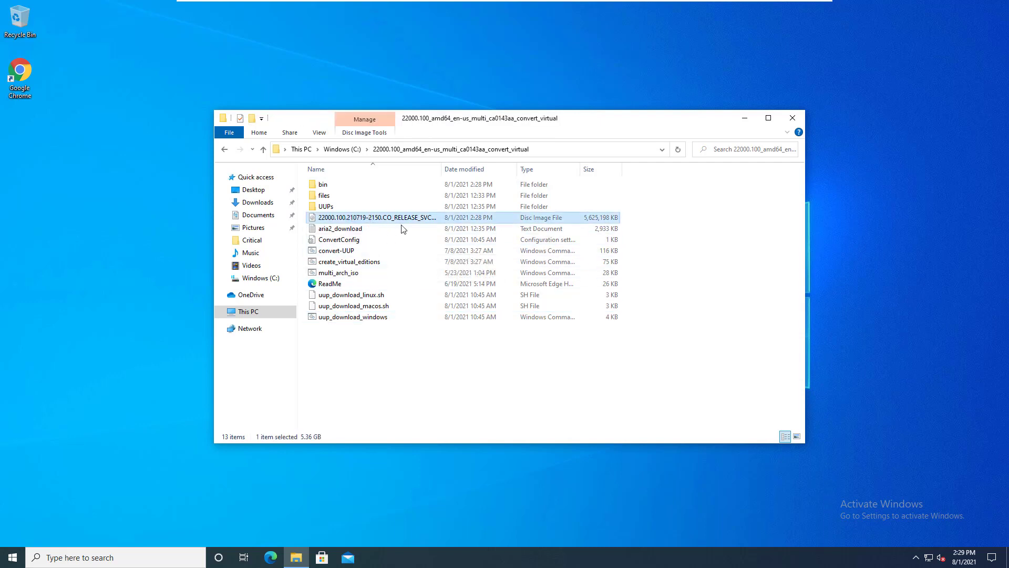
pyautogui.moveTo(392, 218)
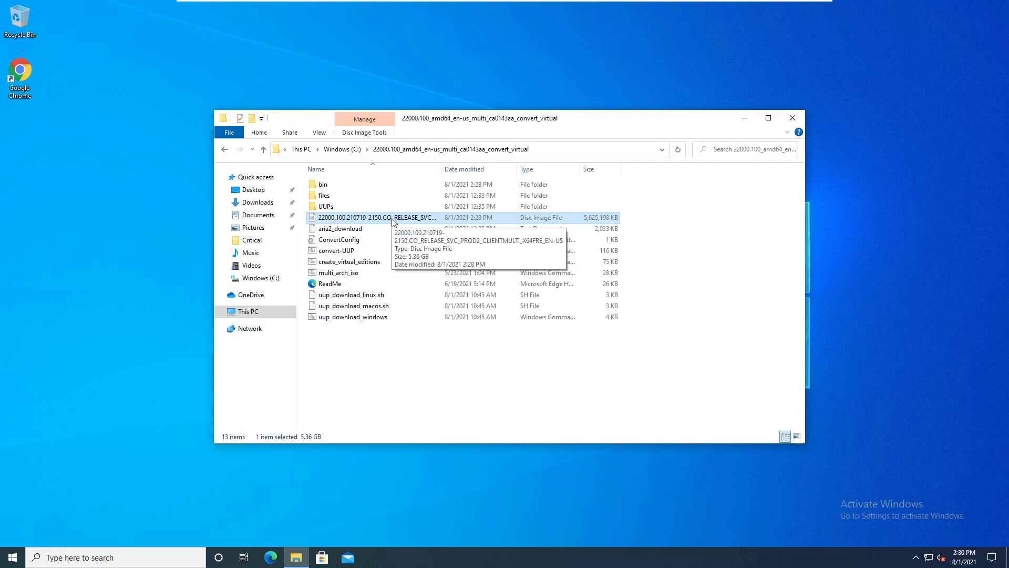
pyautogui.doubleClick(373, 217)
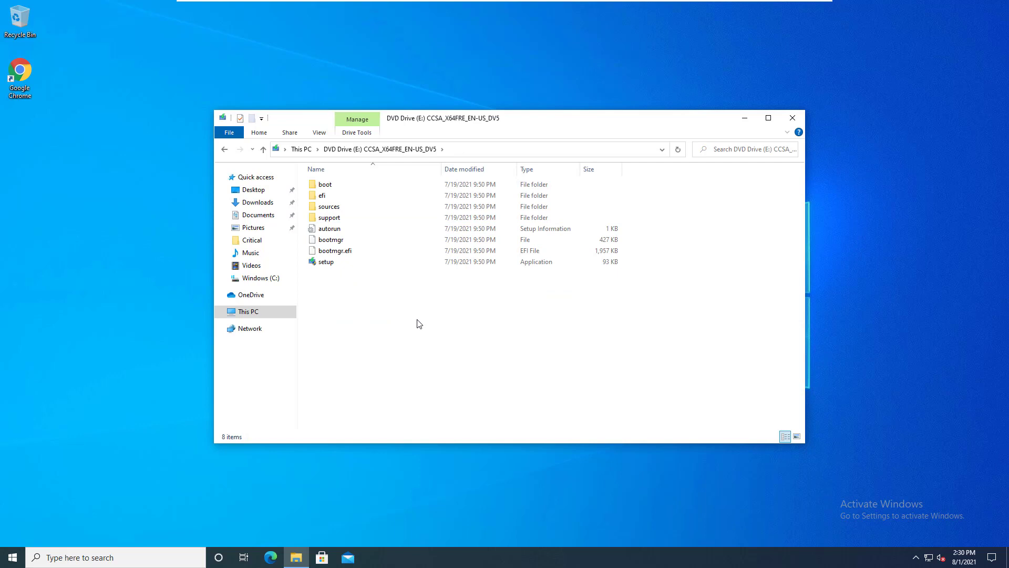
pyautogui.moveTo(396, 303)
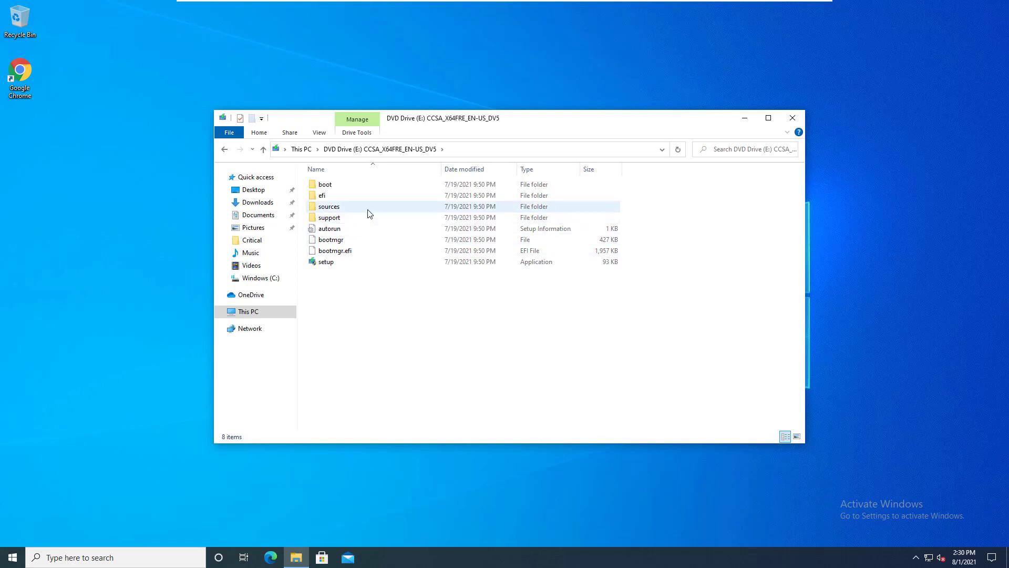
pyautogui.doubleClick(329, 206)
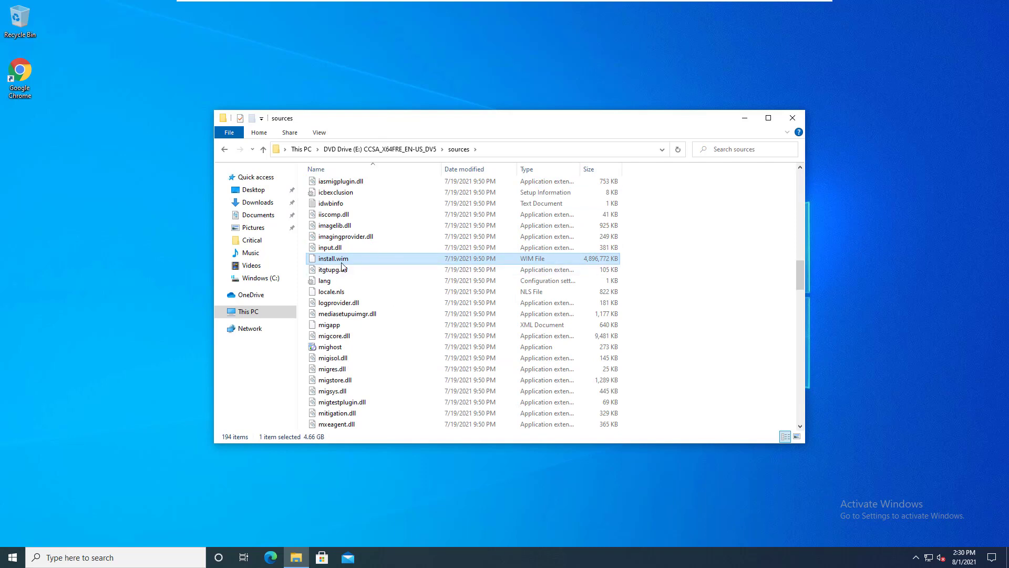
pyautogui.moveTo(333, 258)
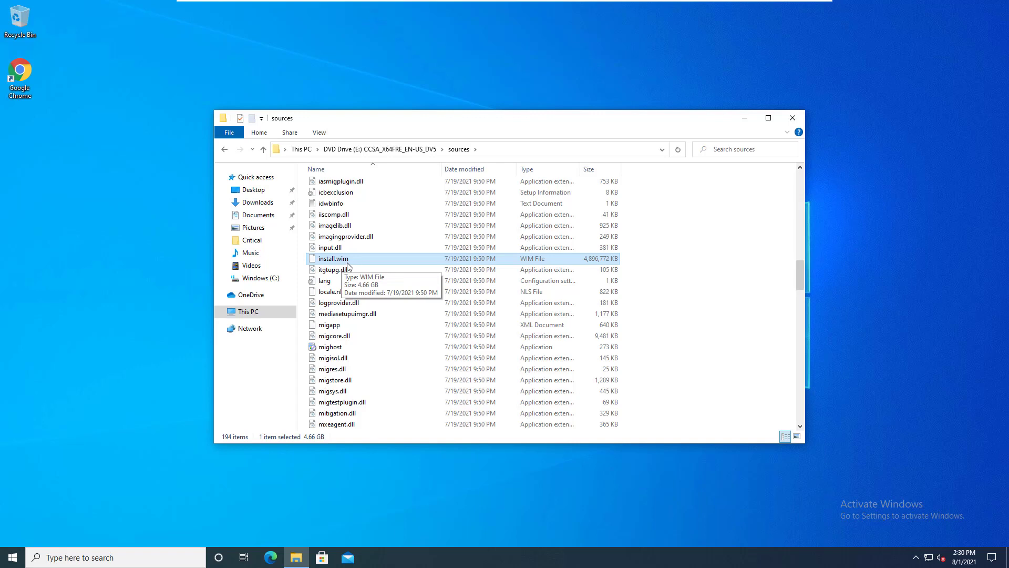
pyautogui.moveTo(247, 312)
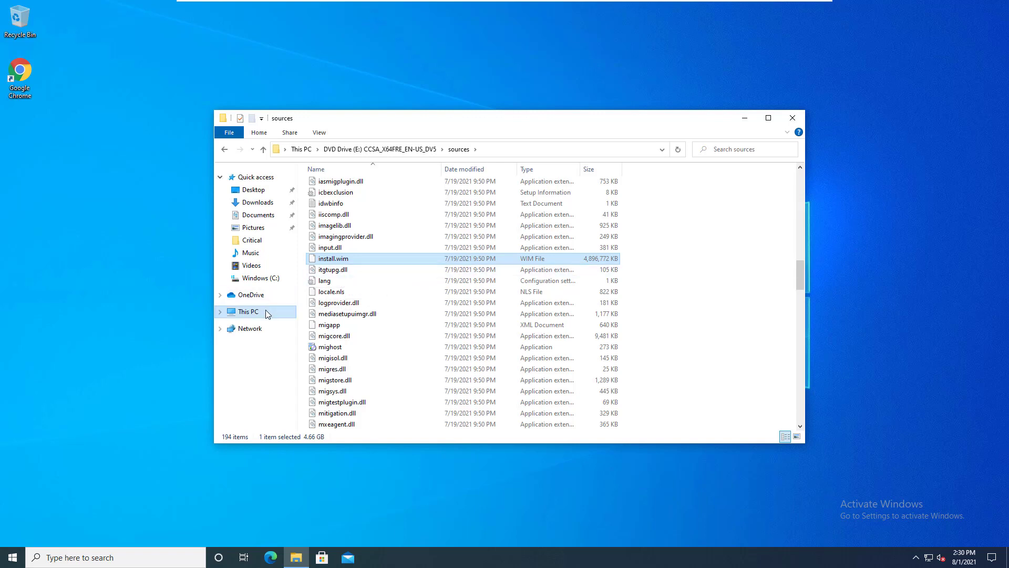
# Eject DVD Drive (E:) from This PC
pyautogui.rightClick(619, 297)
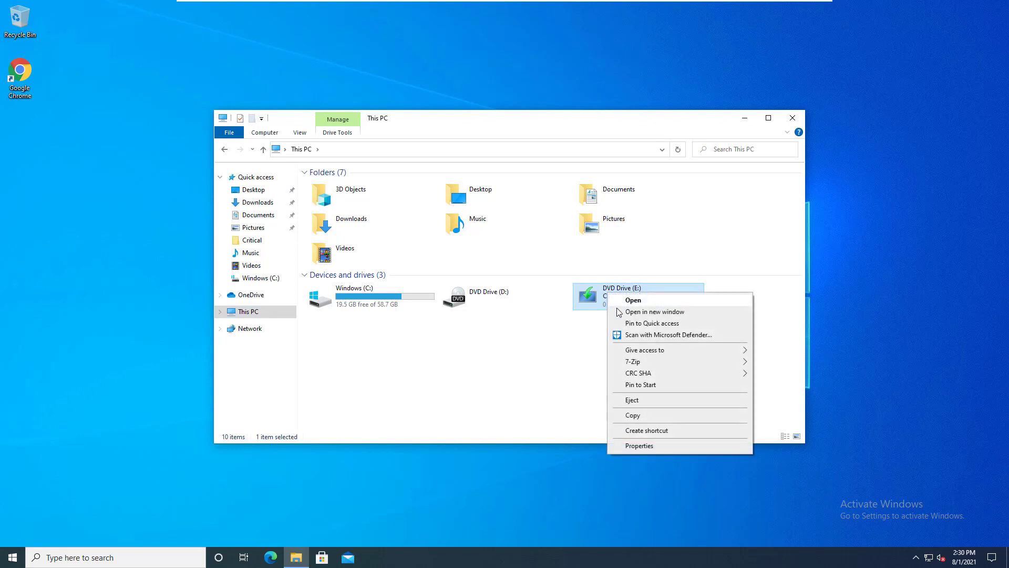
pyautogui.click(632, 400)
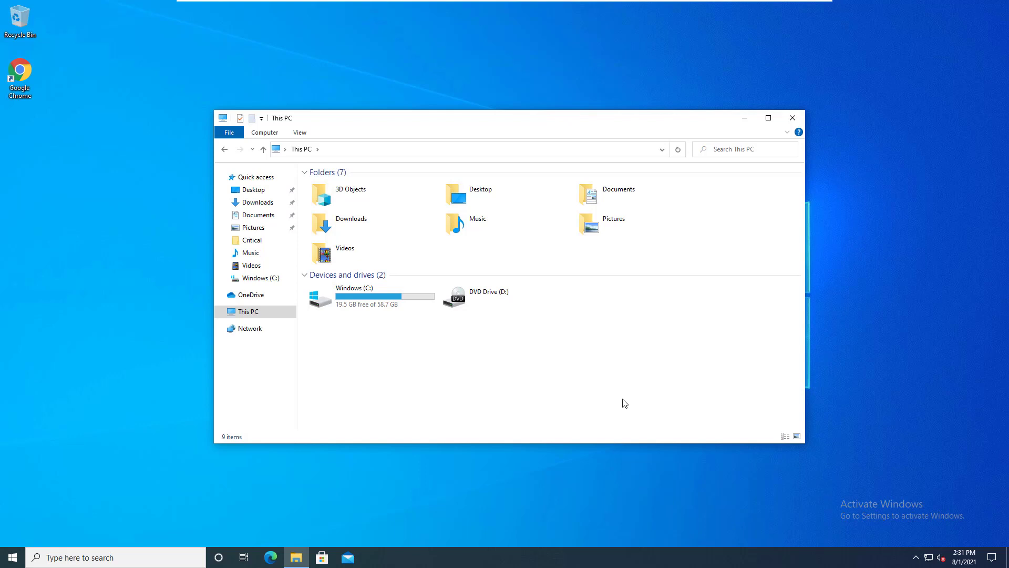
pyautogui.moveTo(622, 158)
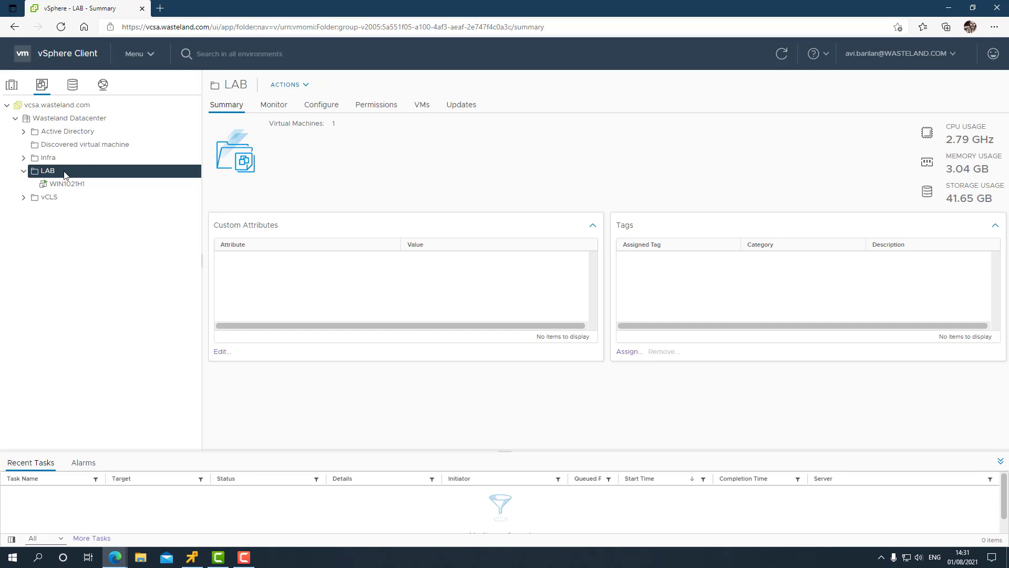
# Start a new VM WIN11ISO in LAB with ESXi 7.0 U1 compatibility and Windows guest
pyautogui.rightClick(46, 169)
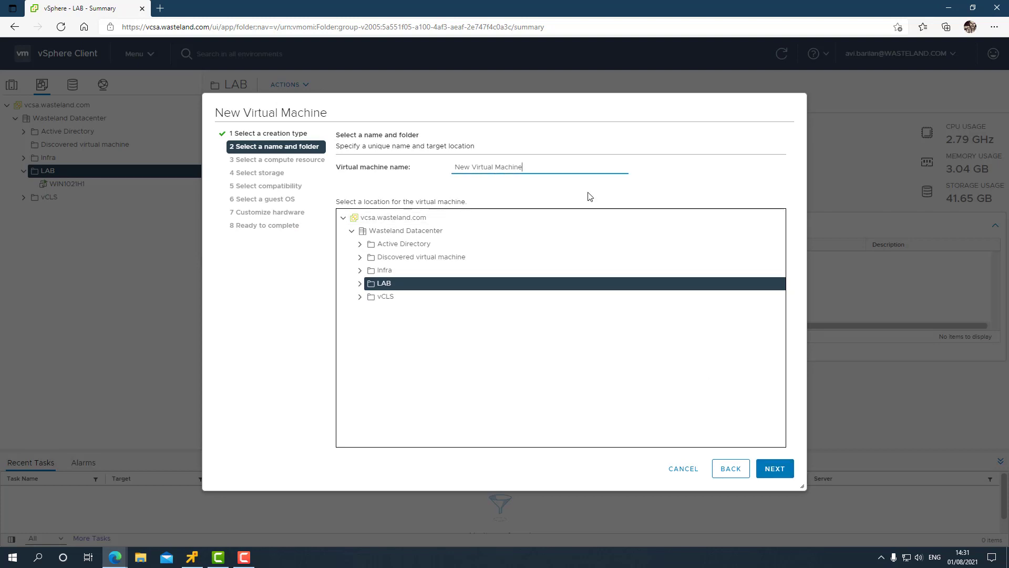
pyautogui.write('WIN11ISO')
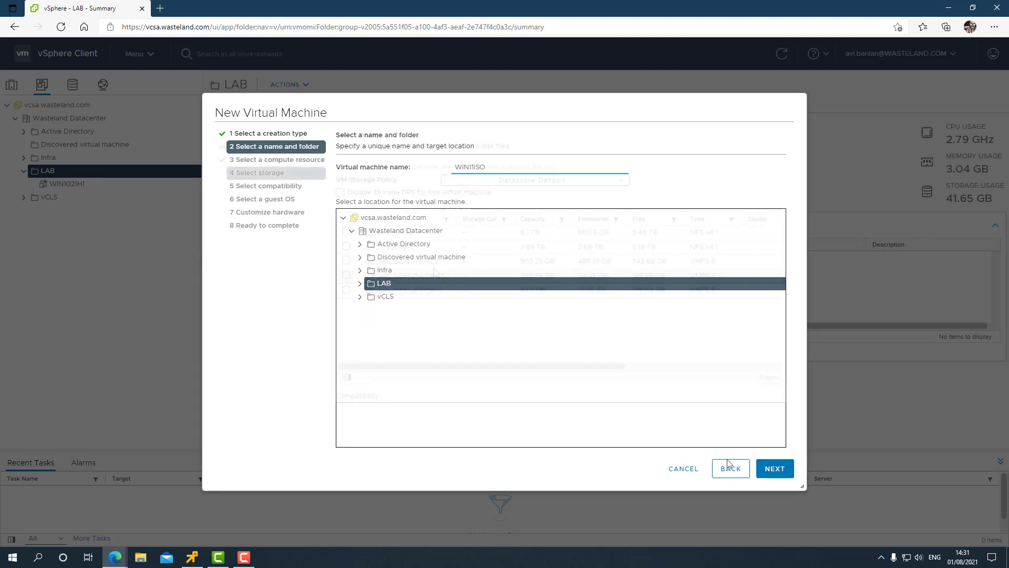
pyautogui.click(775, 468)
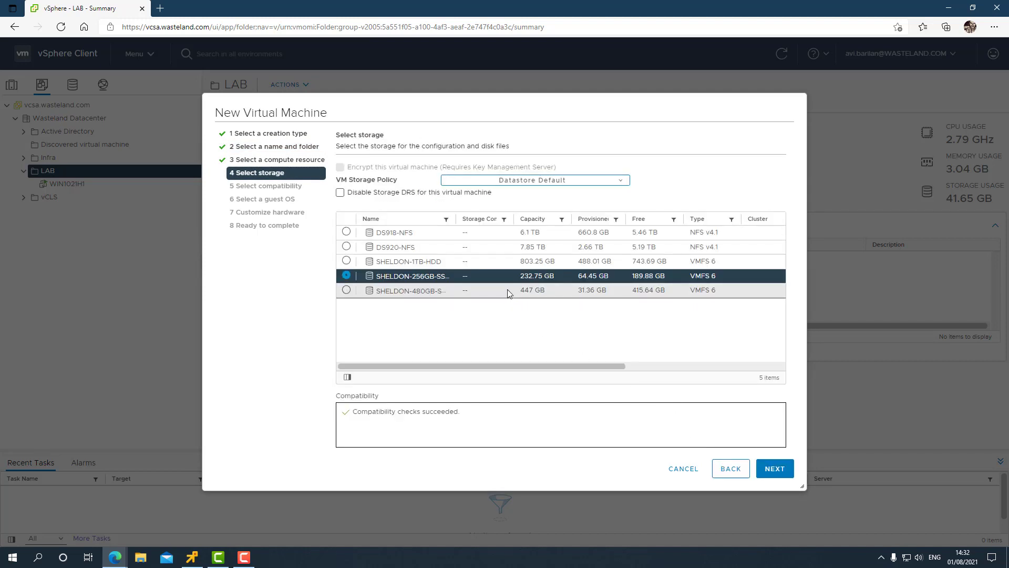
pyautogui.click(774, 468)
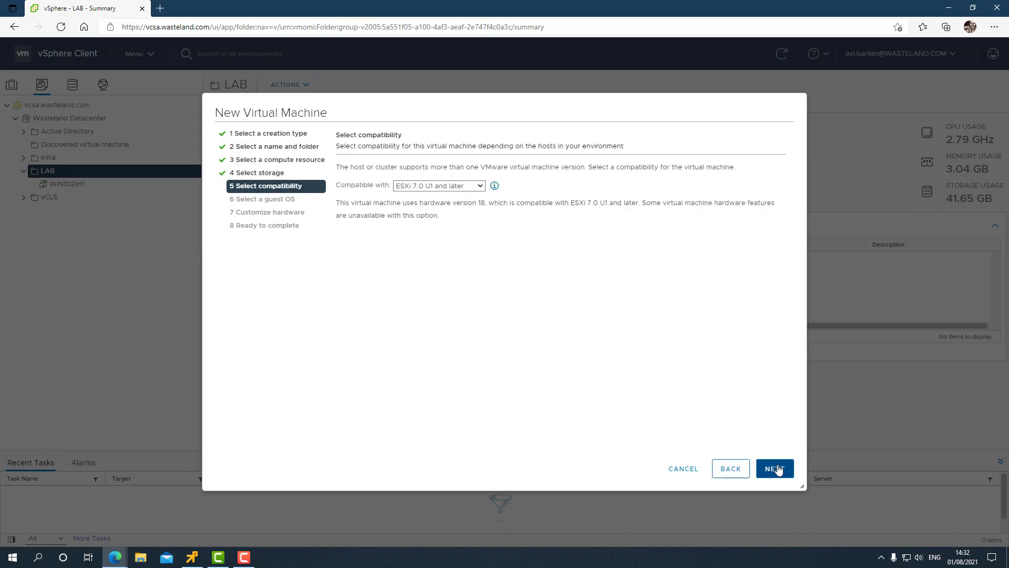
pyautogui.click(774, 468)
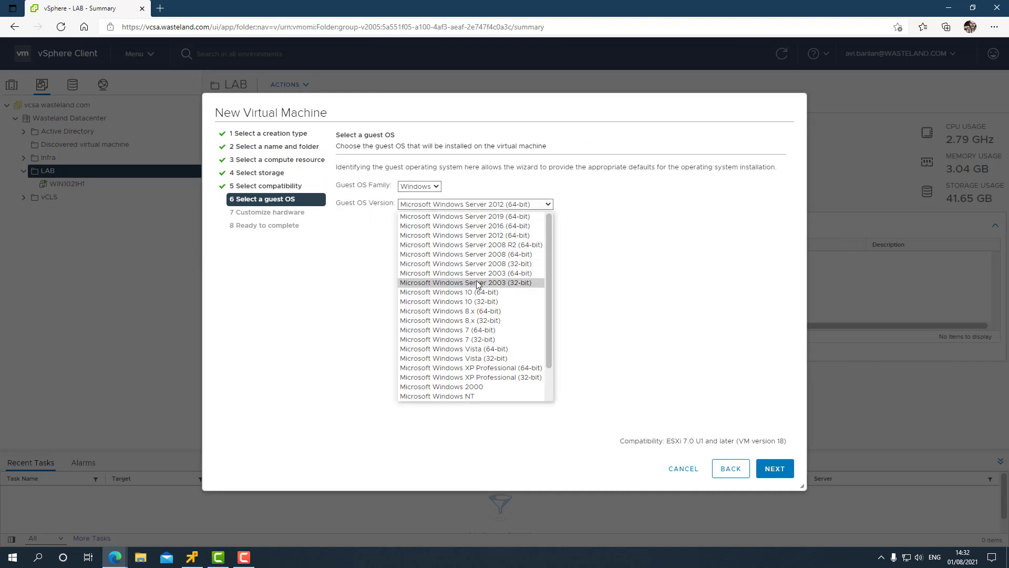
pyautogui.click(774, 468)
pyautogui.write('60')
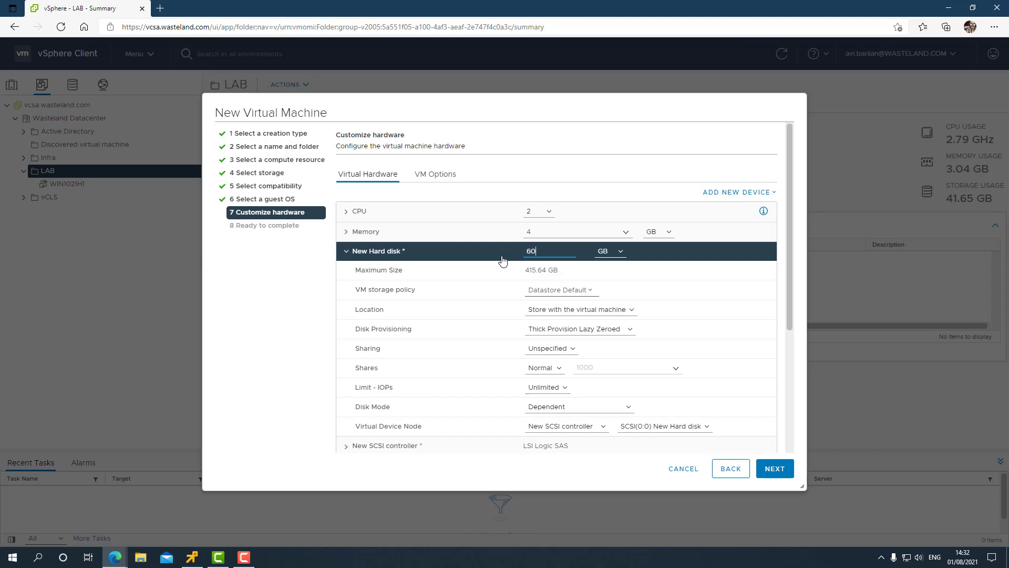
pyautogui.moveTo(505, 346)
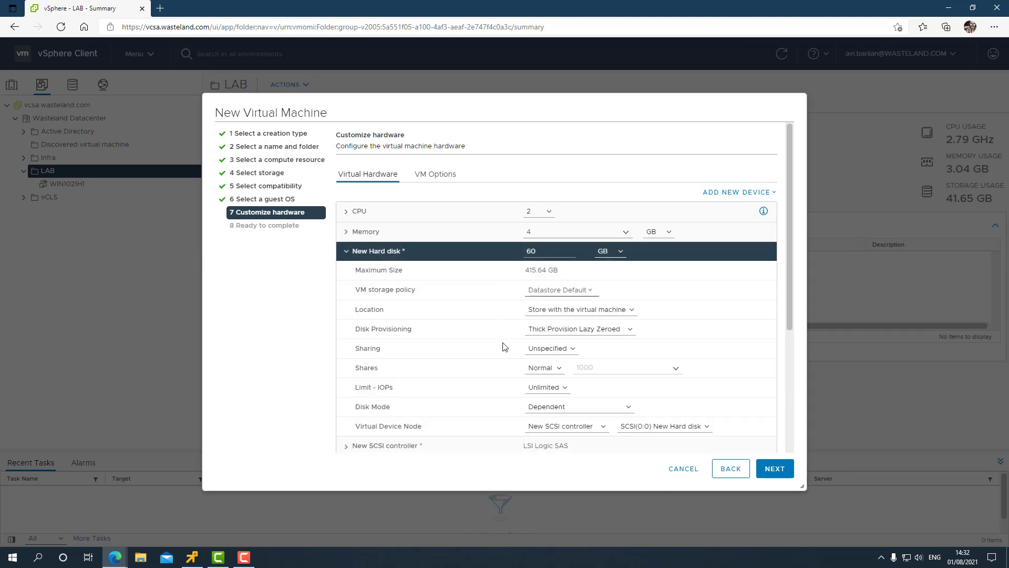
# Make the new hard disk thin provisioned and keep IOT as the network
pyautogui.click(578, 329)
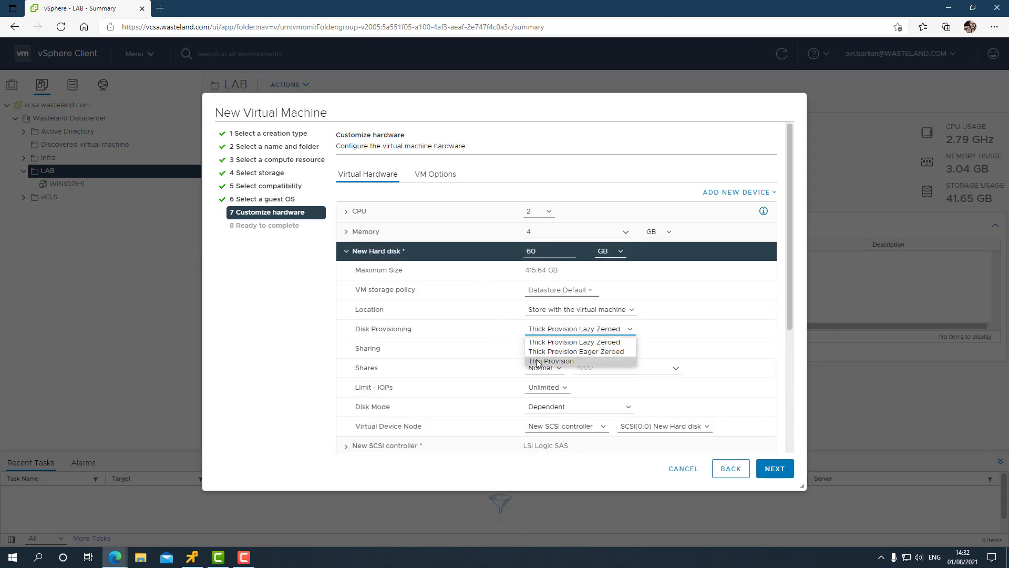
pyautogui.click(551, 360)
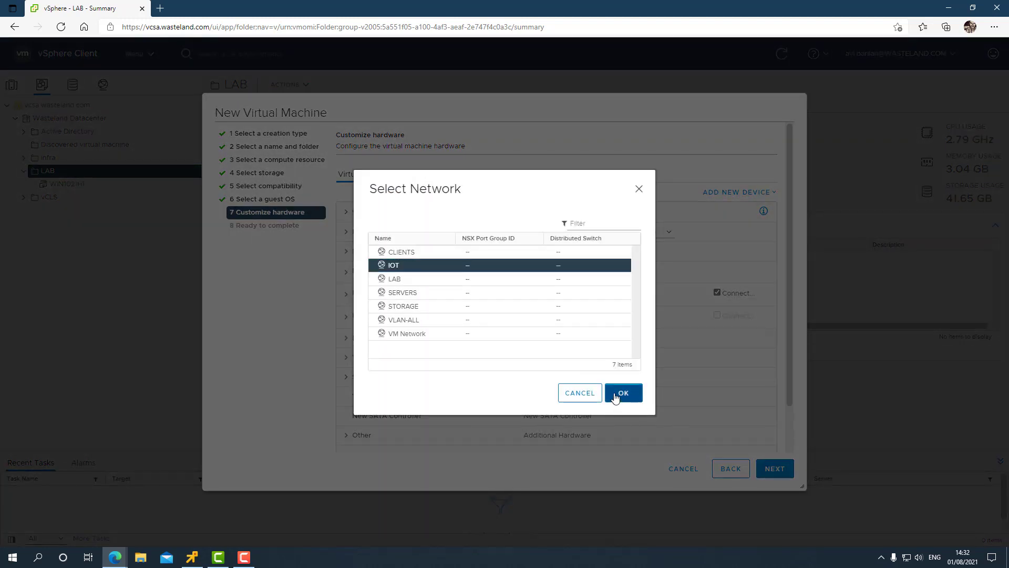
pyautogui.click(622, 393)
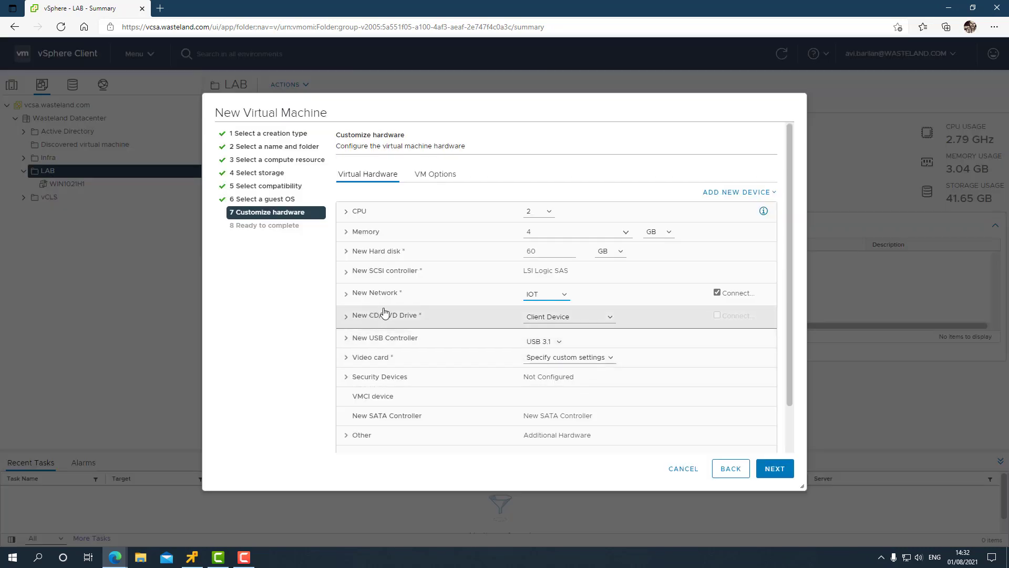
# Point the CD/DVD drive at the Windows 11 22000 ISO in ISO Central, set to connect
pyautogui.click(569, 316)
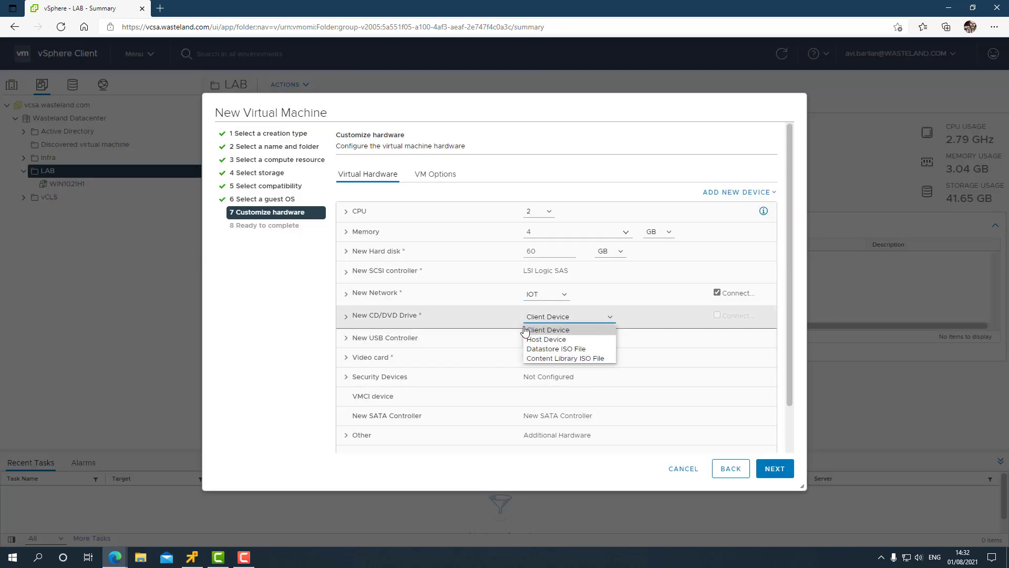
pyautogui.moveTo(555, 348)
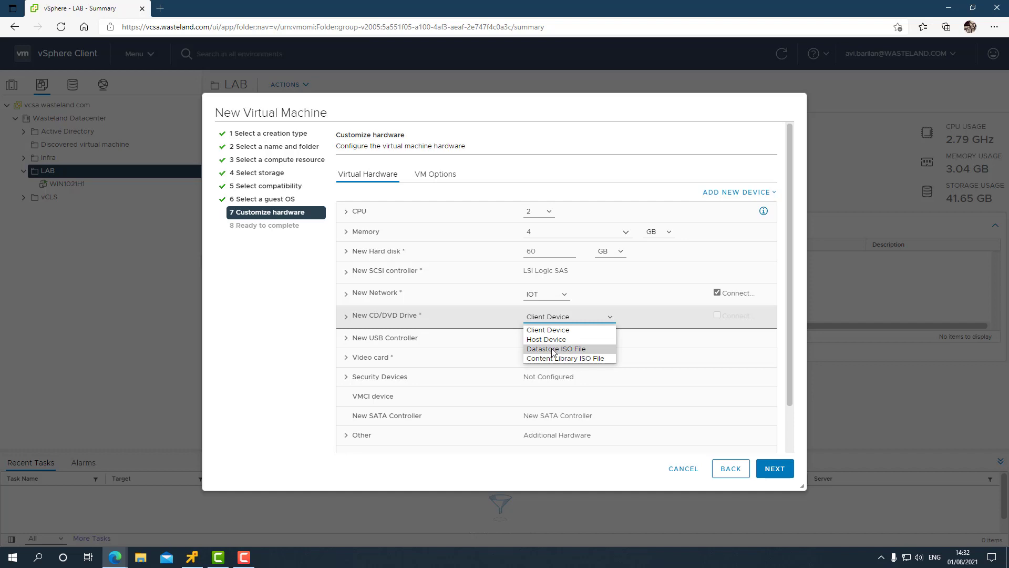
pyautogui.click(555, 348)
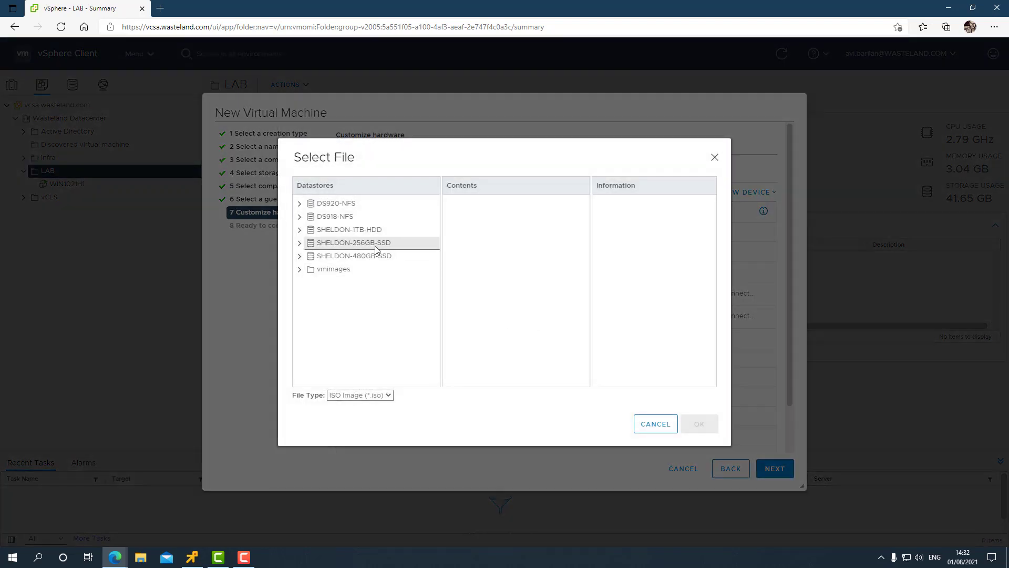
pyautogui.click(335, 203)
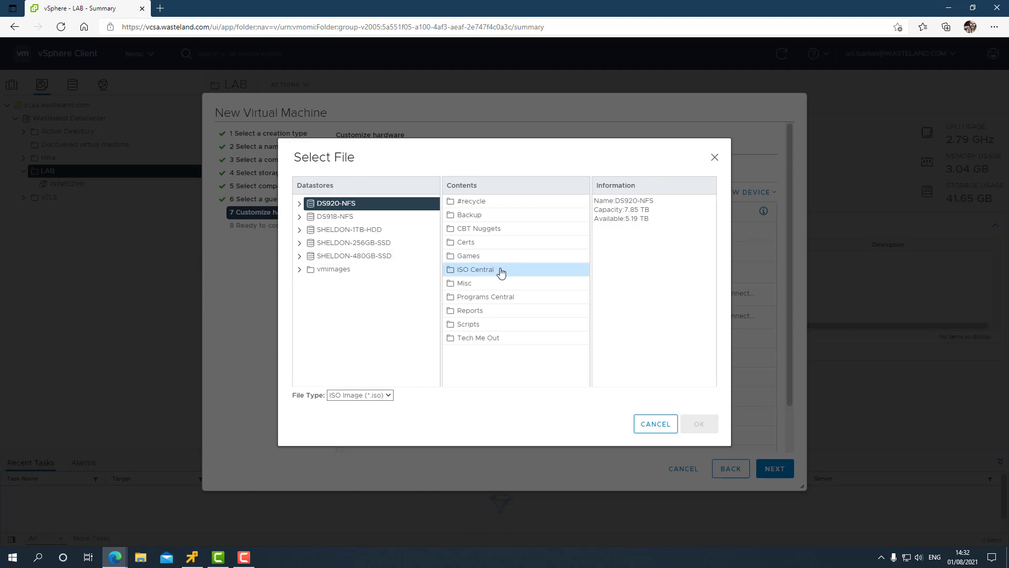
pyautogui.doubleClick(474, 270)
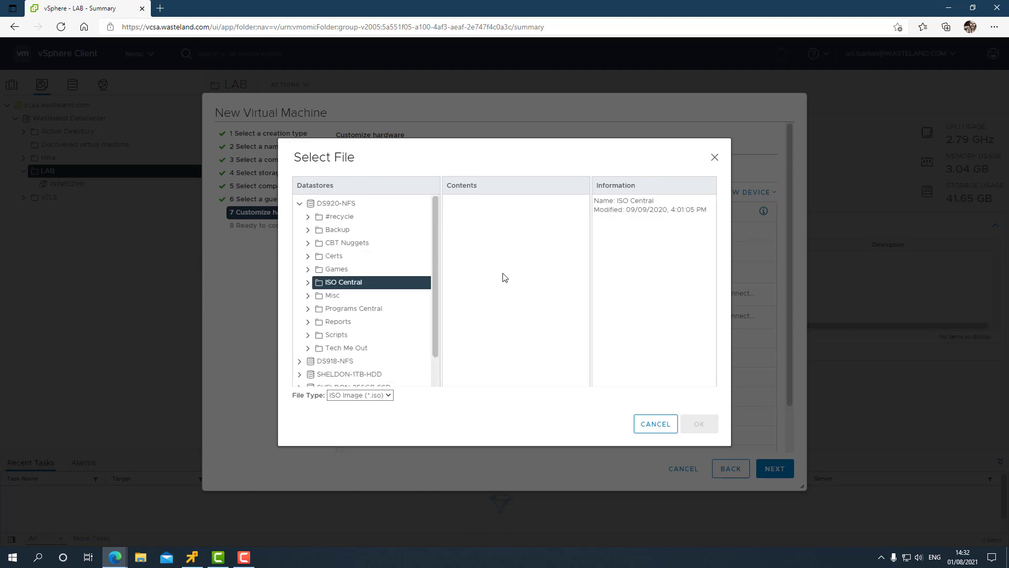
pyautogui.click(343, 282)
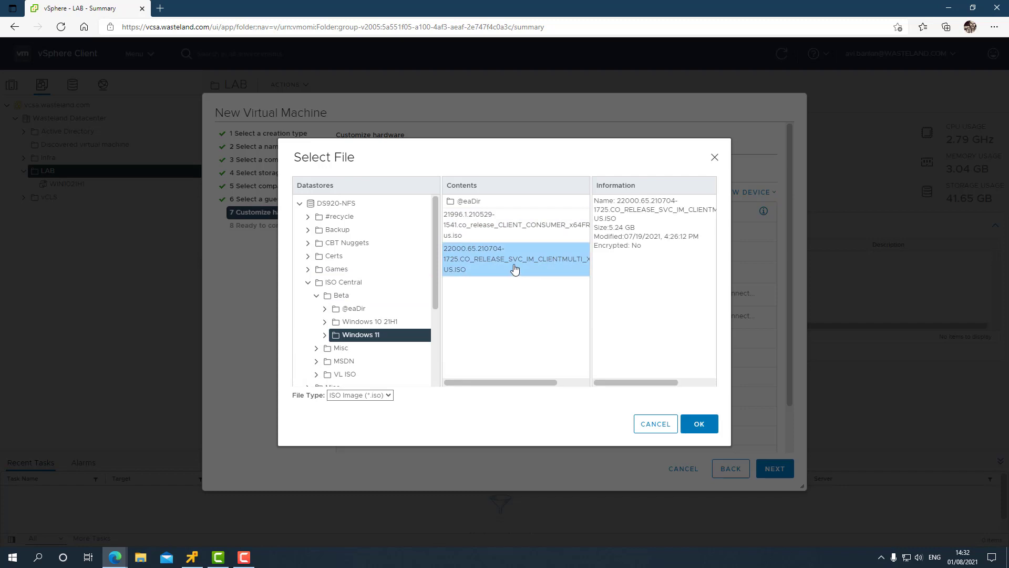
pyautogui.moveTo(511, 385)
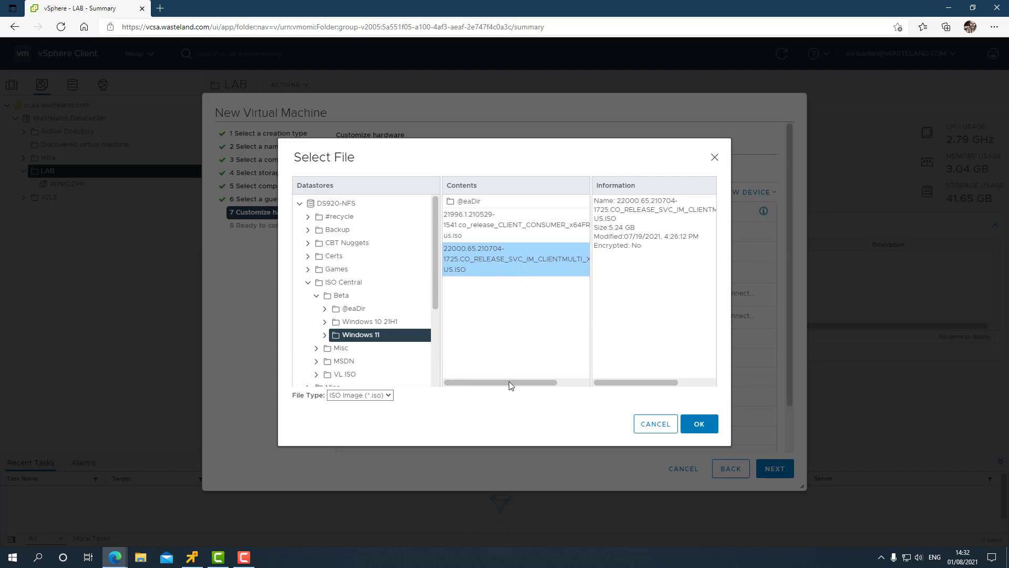
pyautogui.moveTo(699, 424)
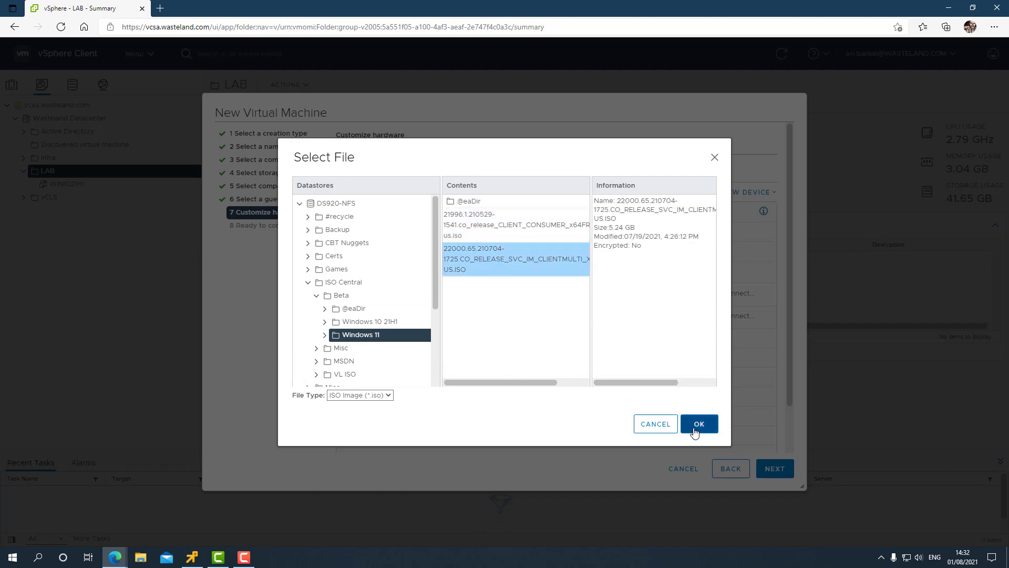
pyautogui.click(700, 424)
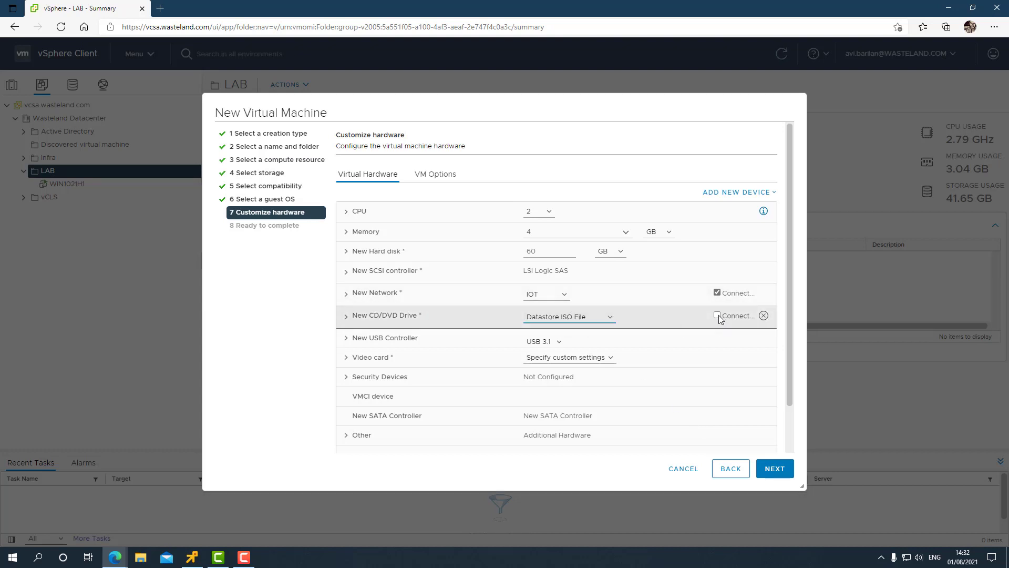
pyautogui.click(716, 316)
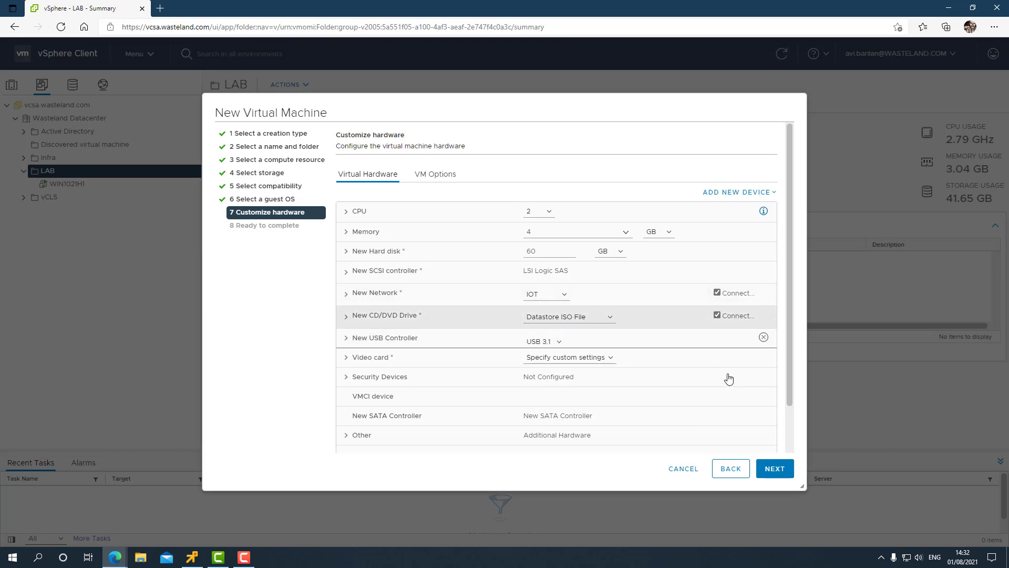
# Finish creating WIN11ISO, then select it in LAB and power it on
pyautogui.click(775, 468)
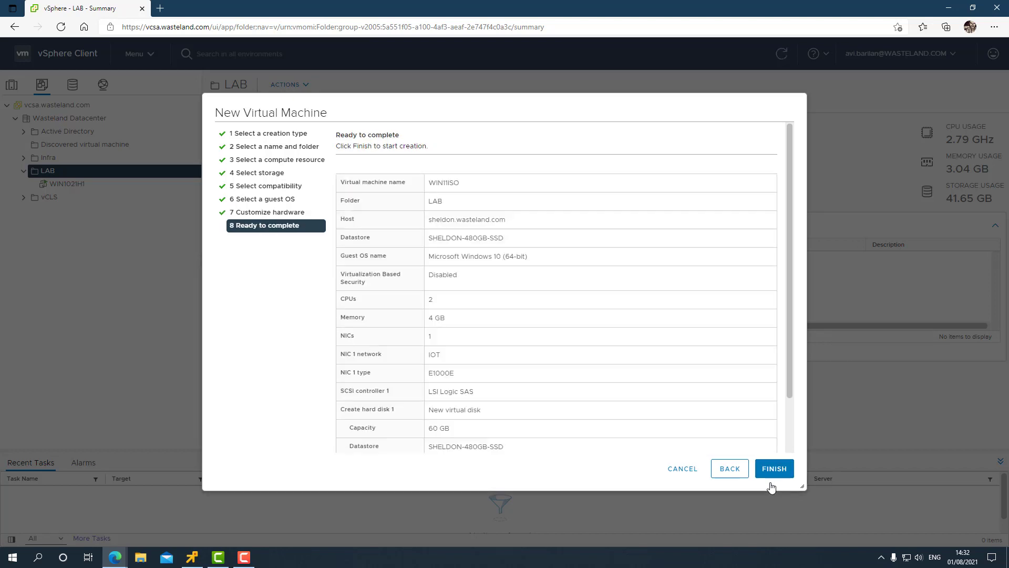
pyautogui.click(773, 468)
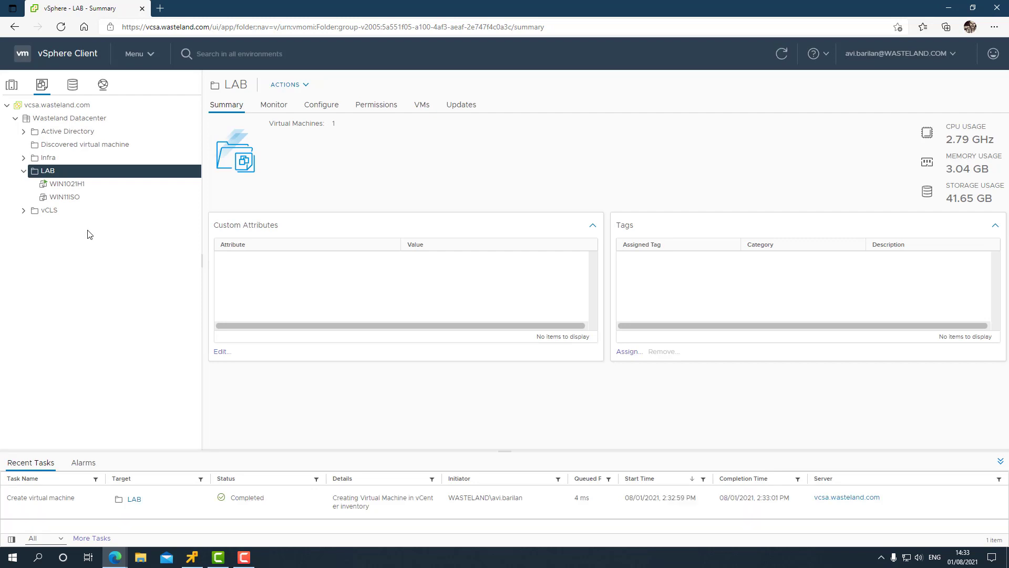
pyautogui.click(64, 198)
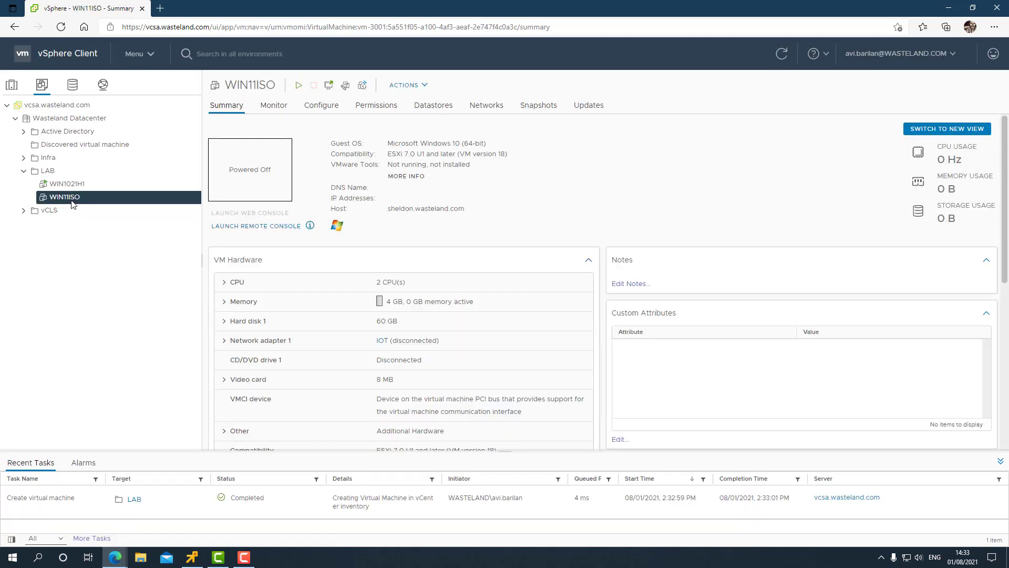
pyautogui.click(255, 226)
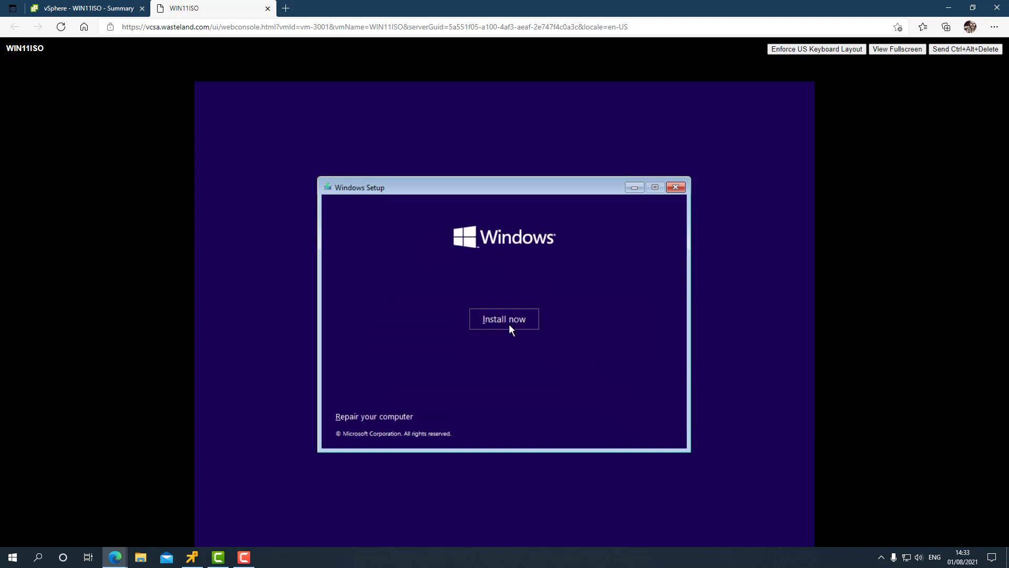
# Start Windows Setup without a product key, pick Windows 11 Pro, and accept the license terms
pyautogui.click(505, 319)
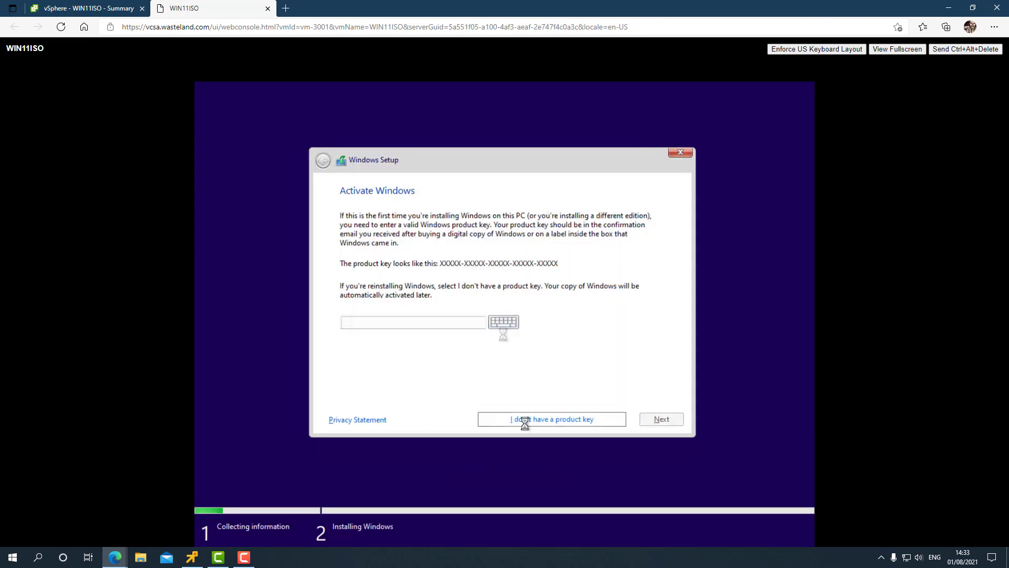
pyautogui.click(551, 419)
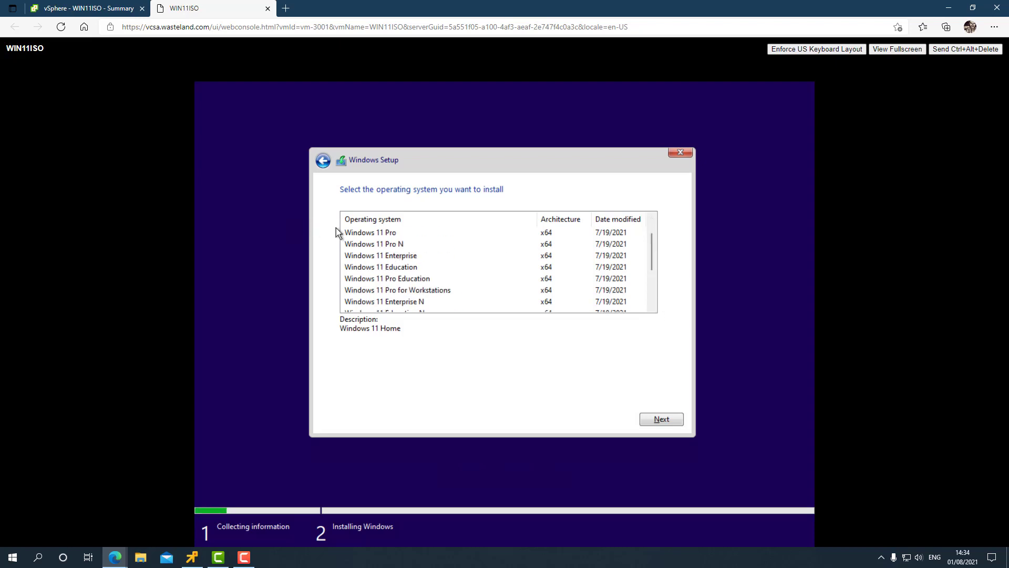
pyautogui.click(371, 232)
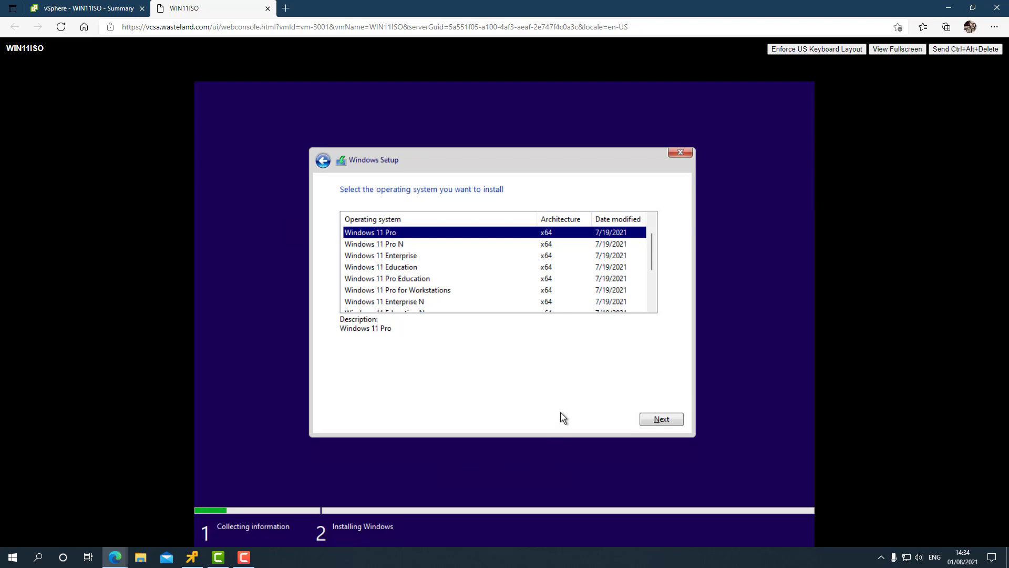
pyautogui.click(660, 419)
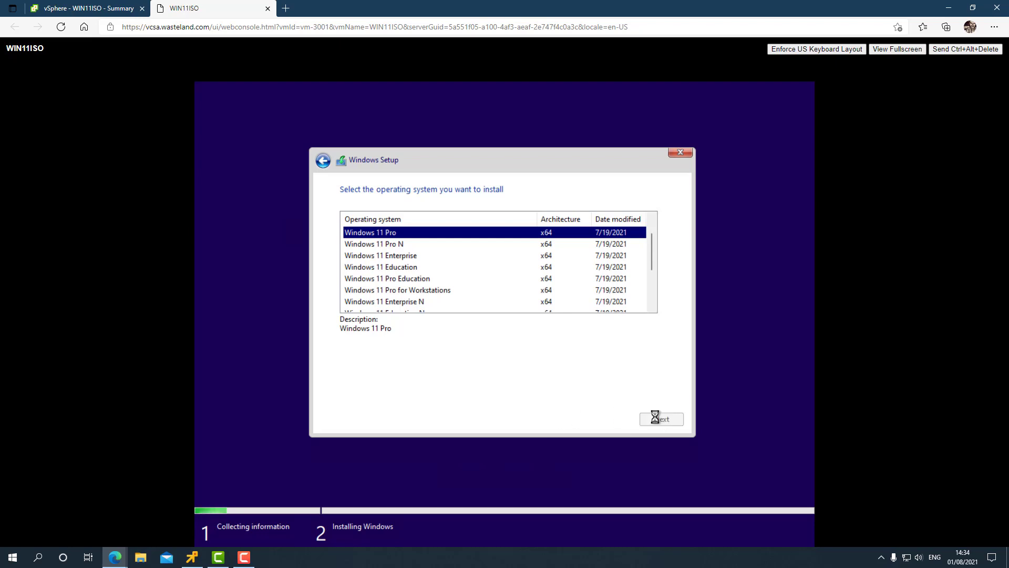
pyautogui.click(661, 418)
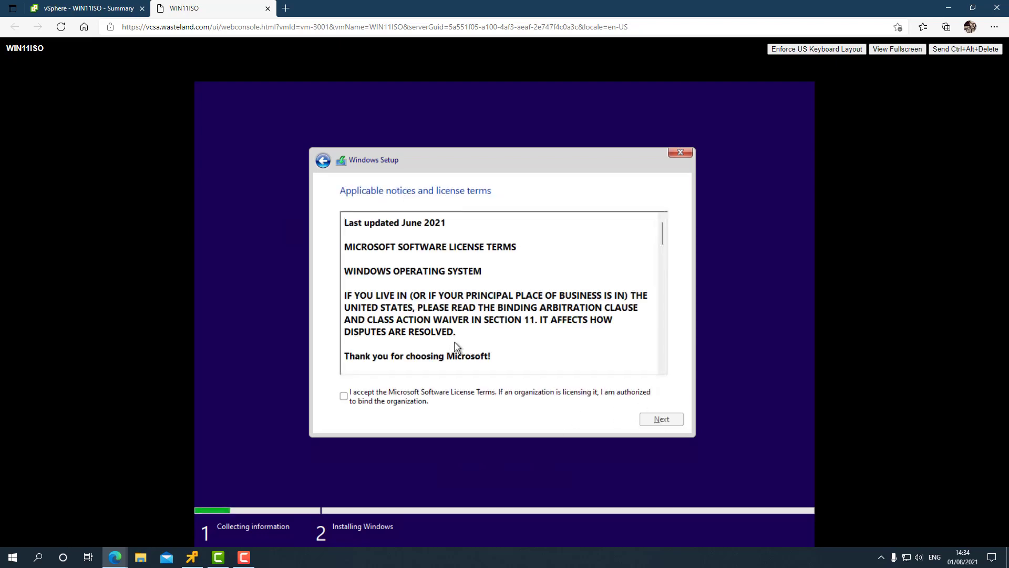
pyautogui.click(344, 396)
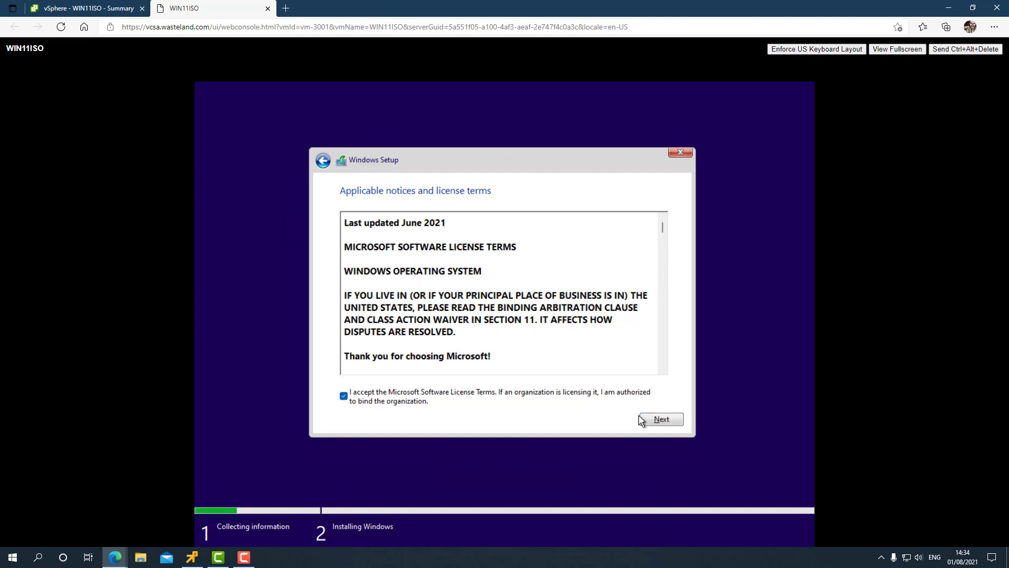
# Continue past the license page and install Windows onto the 60 GB unallocated Drive 0
pyautogui.click(661, 419)
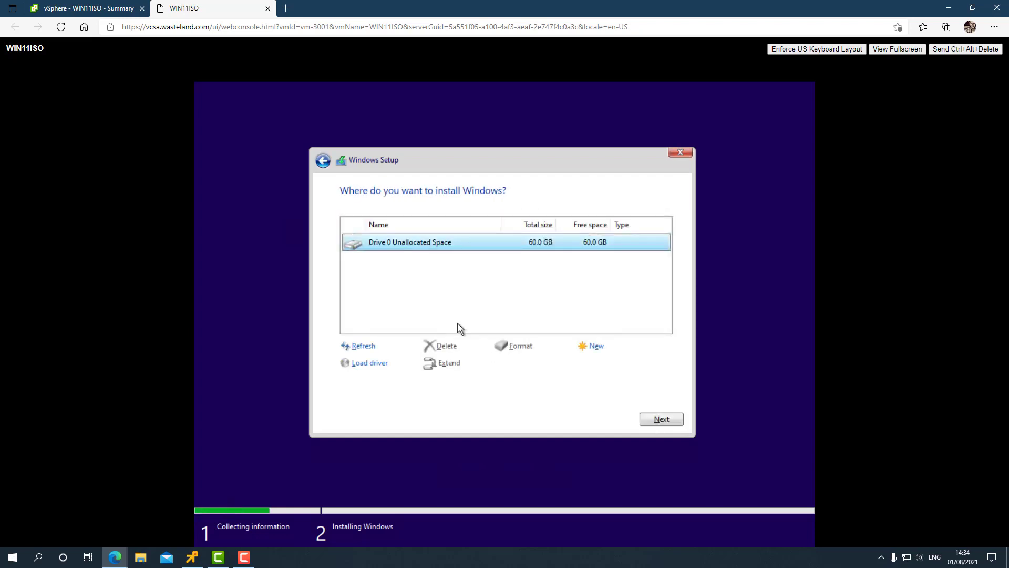
pyautogui.click(660, 419)
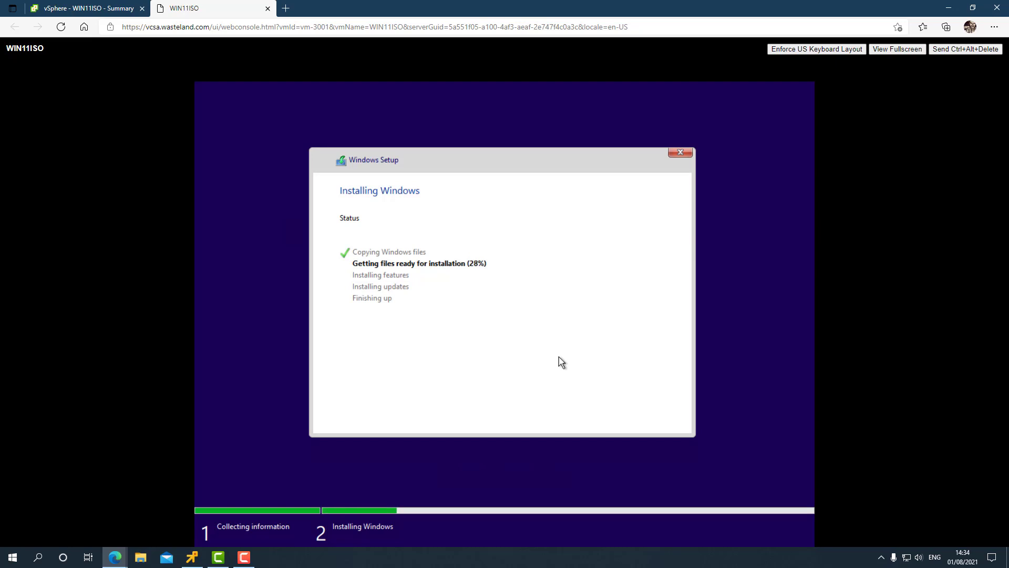
pyautogui.moveTo(484, 199)
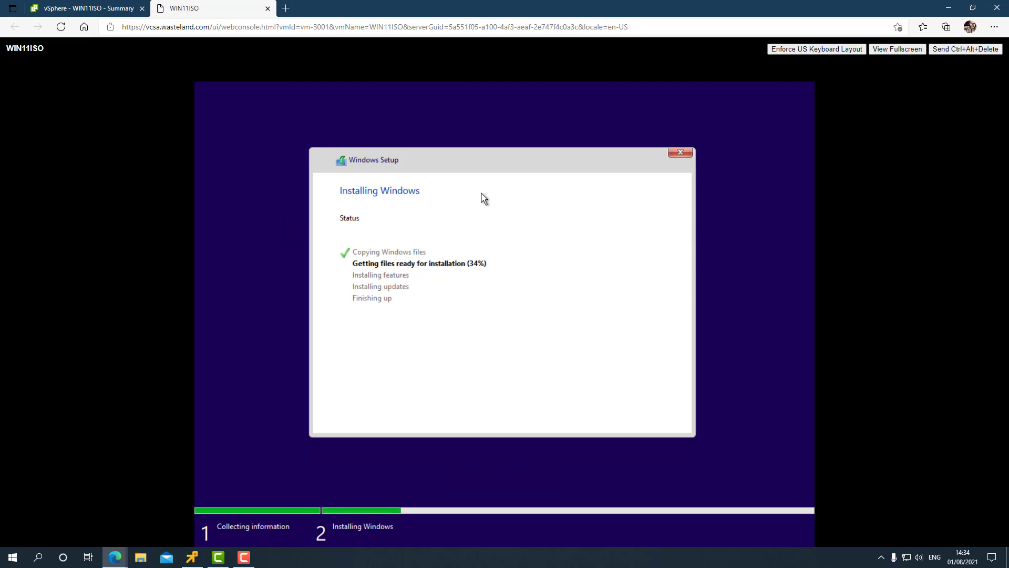
pyautogui.moveTo(443, 189)
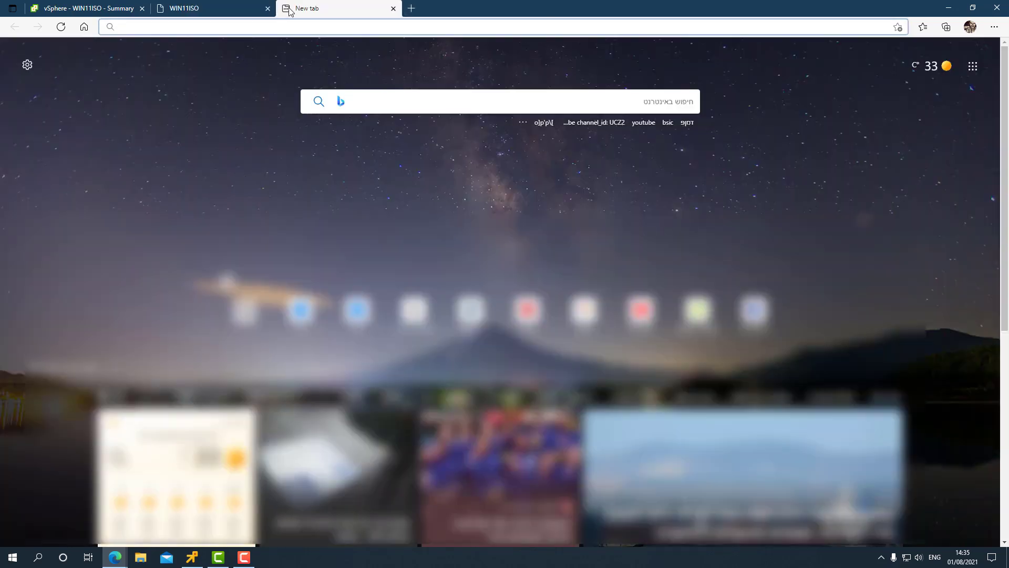
# Search Google and open the Microsoft Docs 'Download and install the Windows ADK' result
pyautogui.write('windows 11 uup')
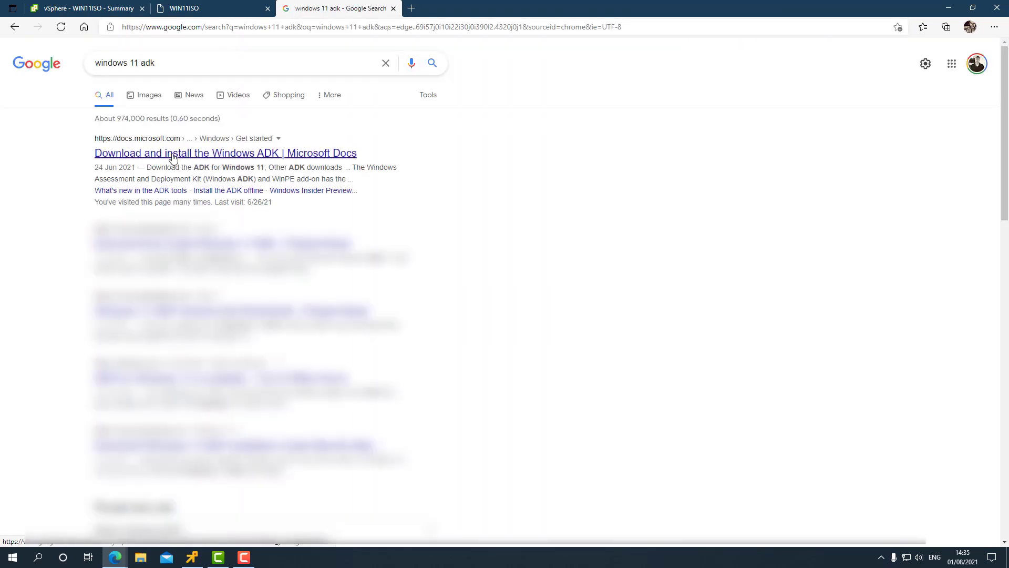
pyautogui.click(224, 153)
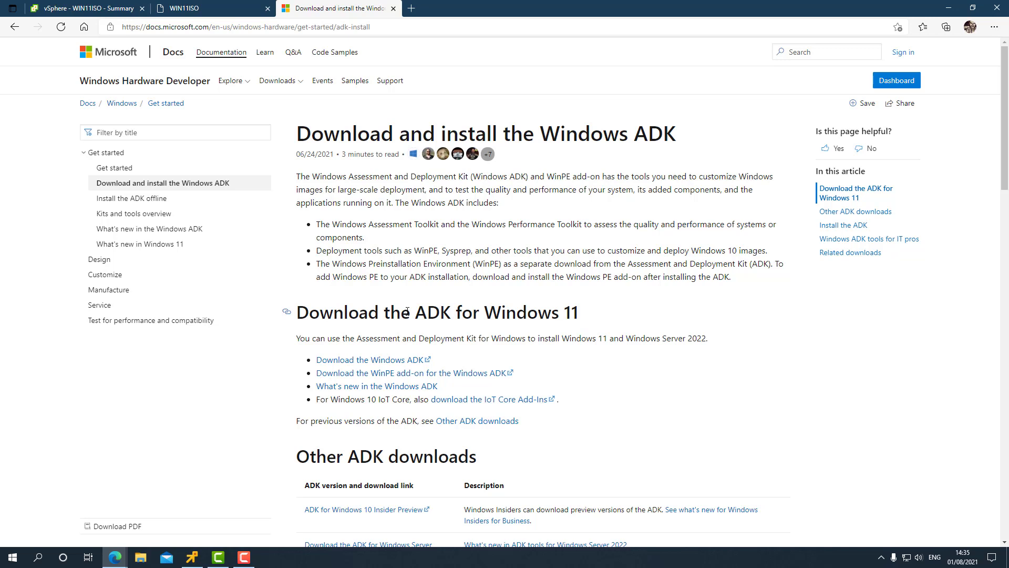
pyautogui.moveTo(478, 295)
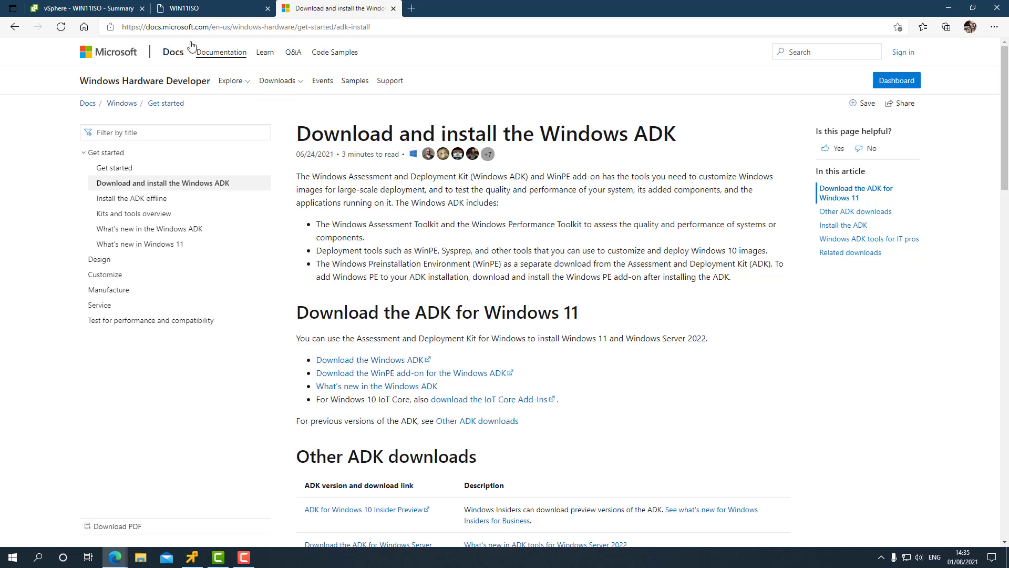
# Create the WIN11PXE virtual machine in the LAB folder with a 60 GB hard disk
pyautogui.click(87, 7)
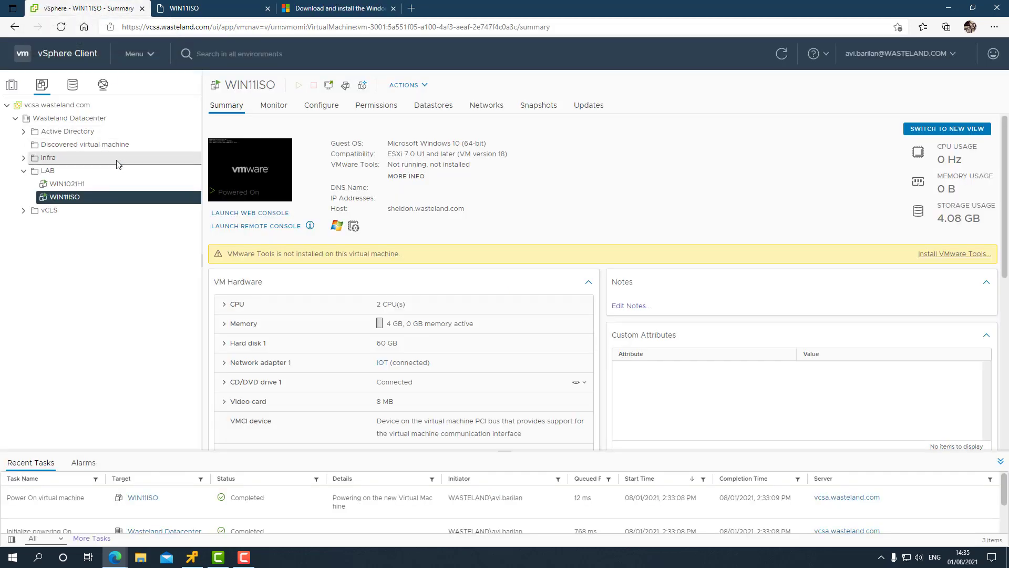
pyautogui.rightClick(47, 169)
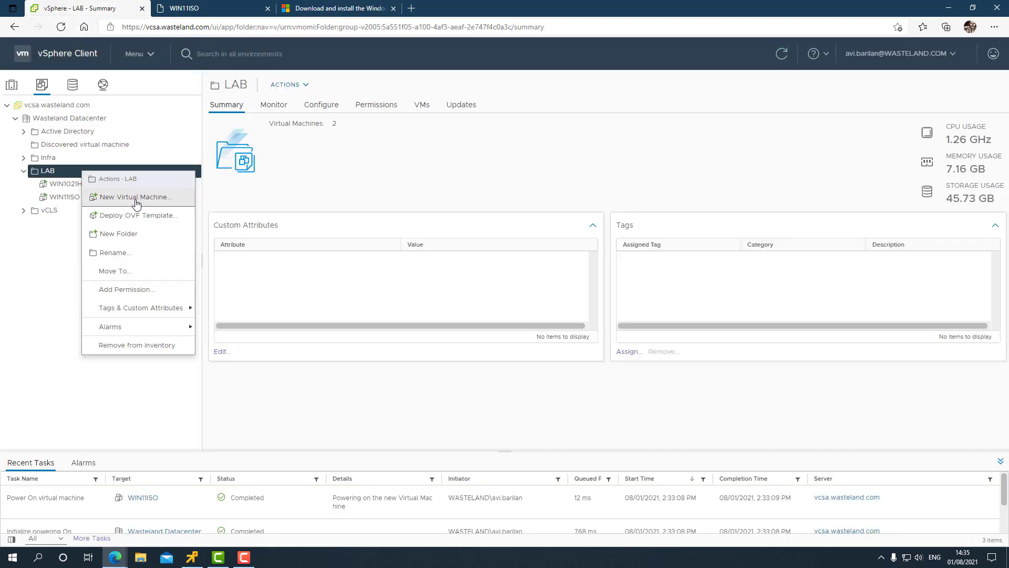
pyautogui.click(135, 196)
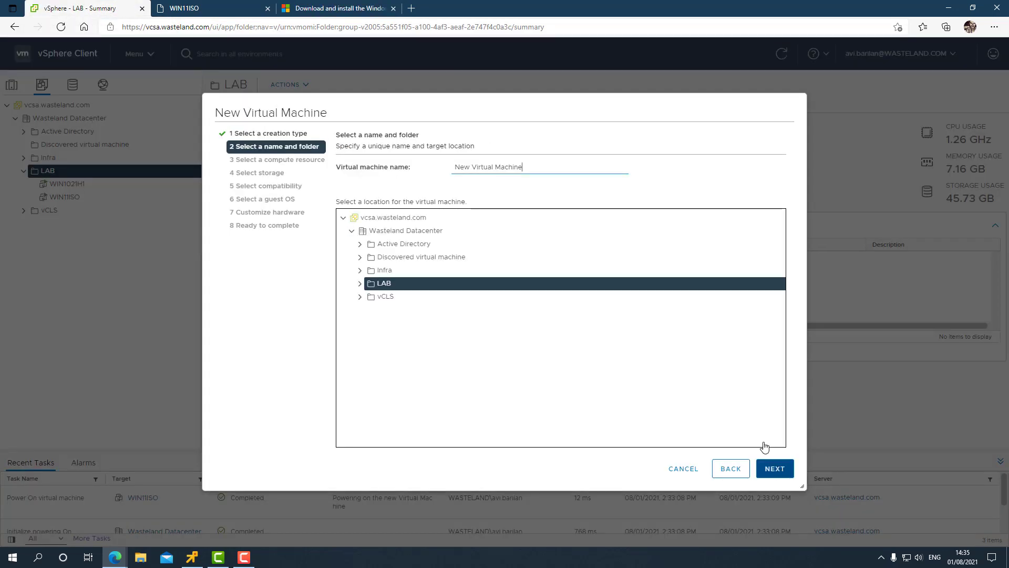
pyautogui.write('WIN11PXE')
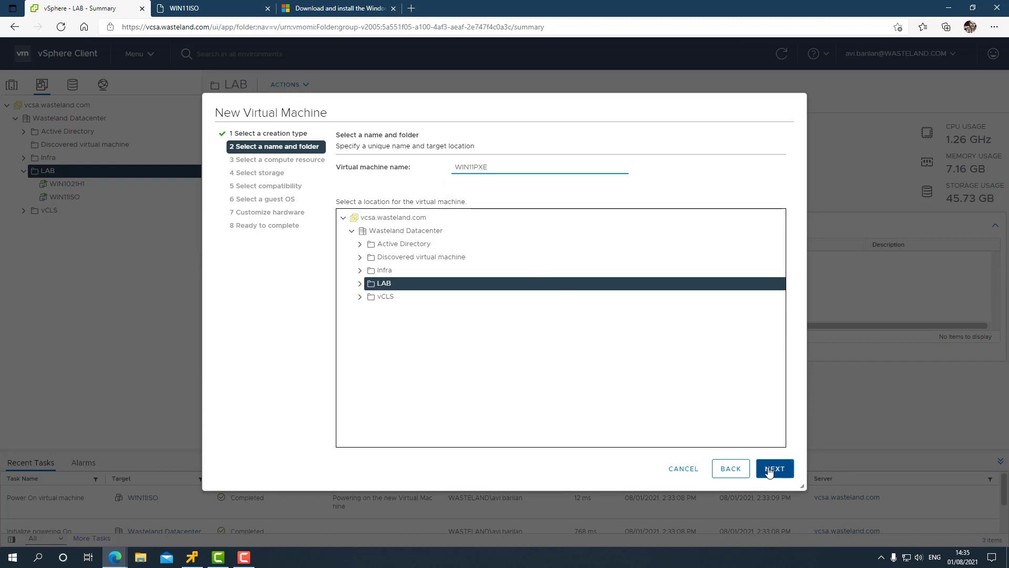
pyautogui.click(775, 468)
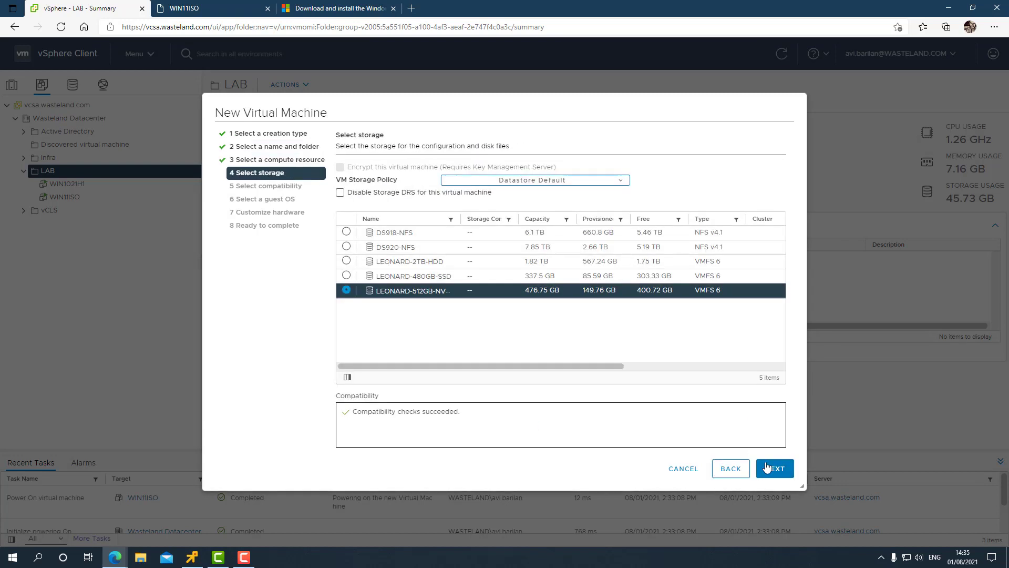
pyautogui.click(774, 468)
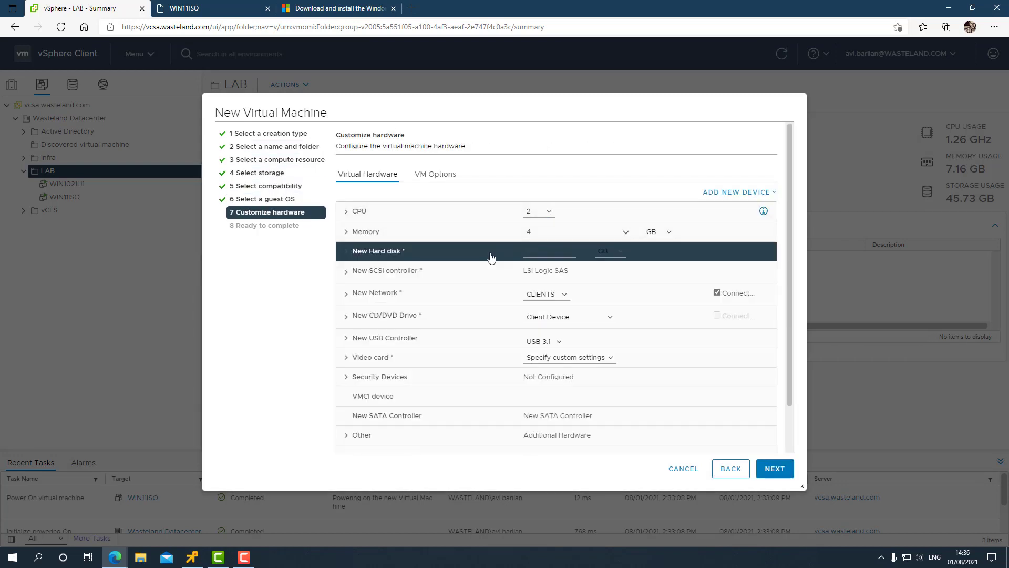
pyautogui.write('60')
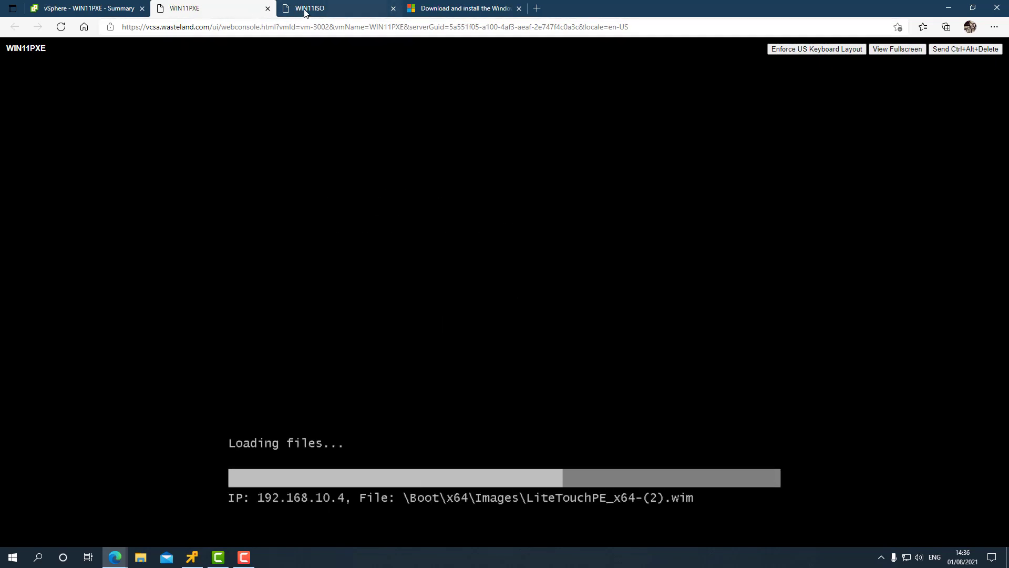
# Switch to the WIN11ISO console and restart the VM to complete Windows Setup
pyautogui.click(306, 8)
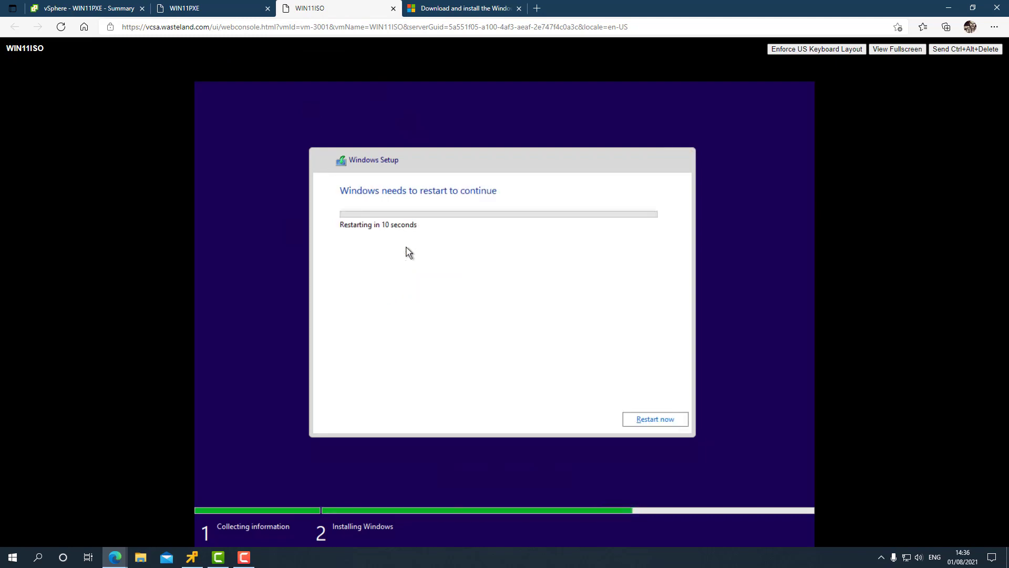
pyautogui.moveTo(599, 387)
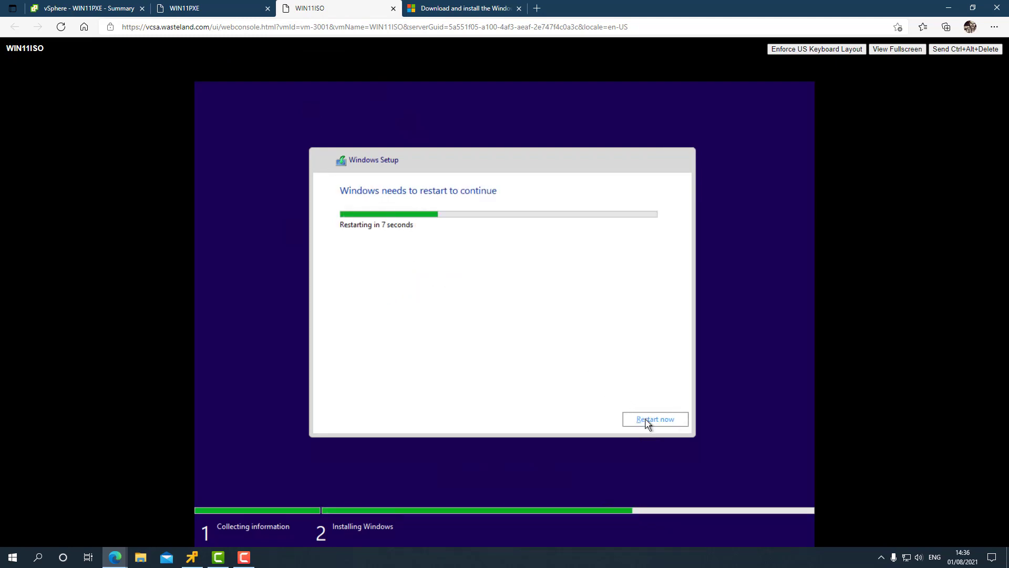
pyautogui.click(655, 419)
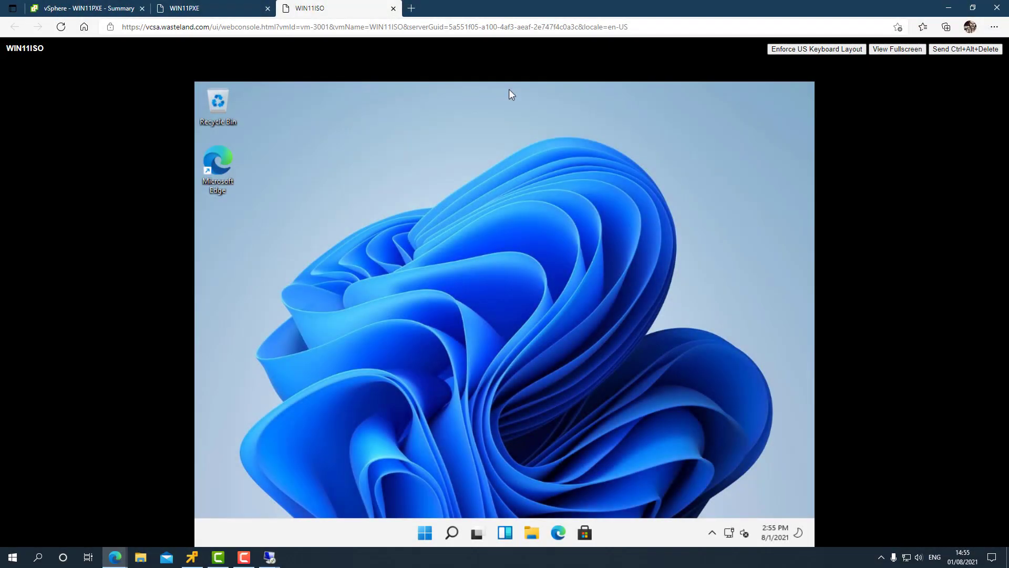
pyautogui.moveTo(440, 506)
pyautogui.write('wi')
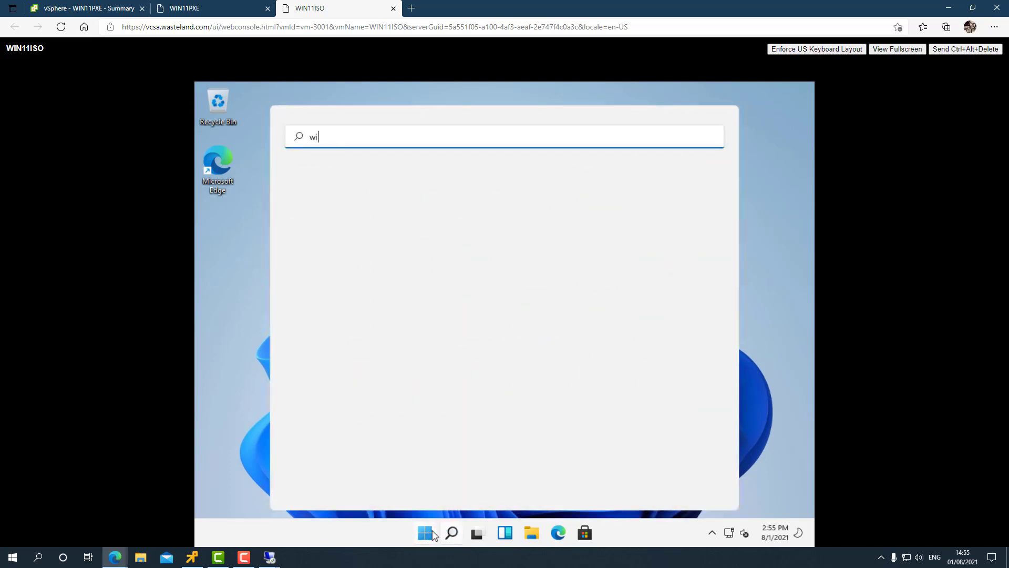
# Check the Windows version (21H2, build 22000.100) with winver, then return to vSphere Client
pyautogui.press('enter')
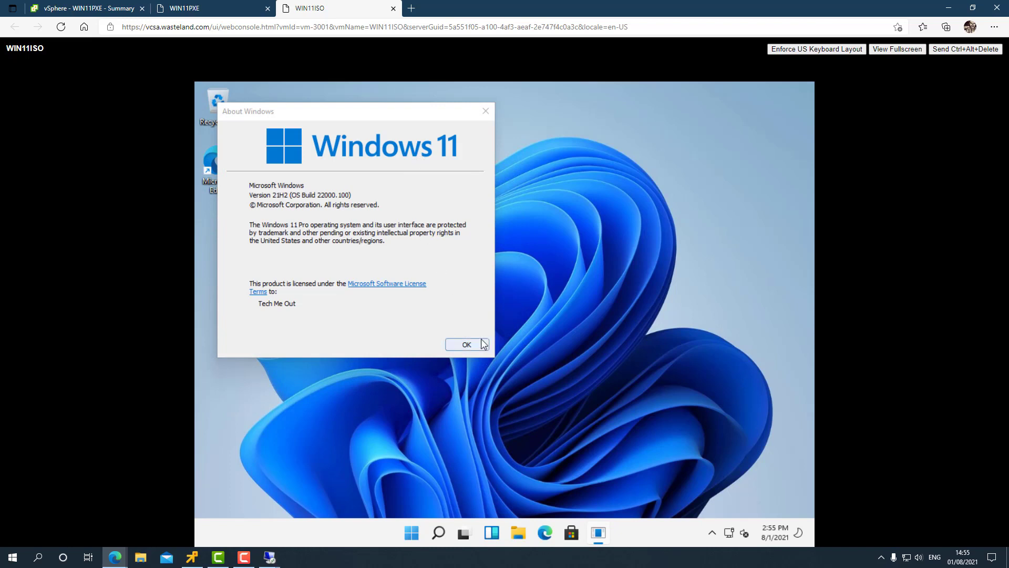
pyautogui.click(466, 344)
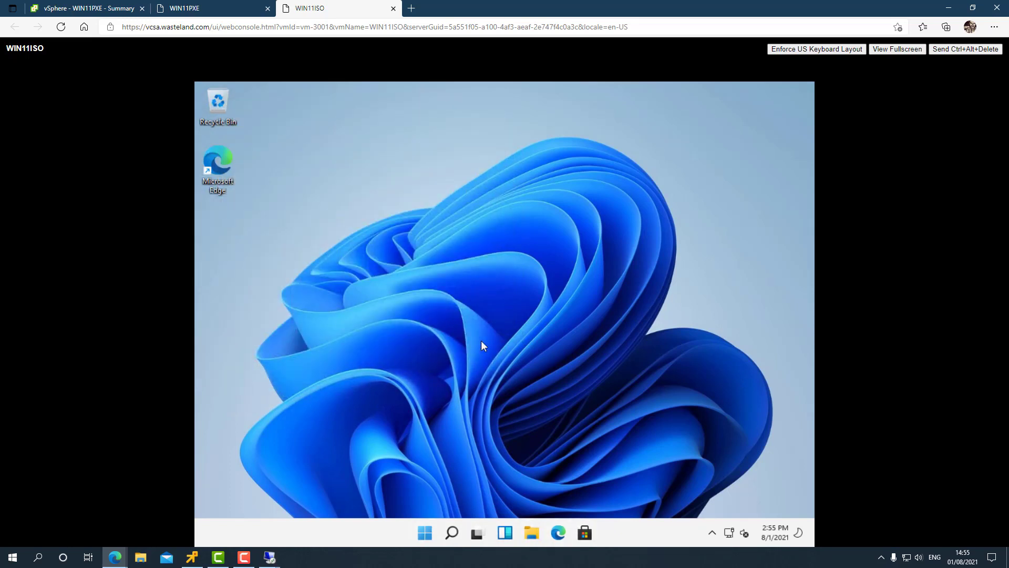
pyautogui.moveTo(475, 291)
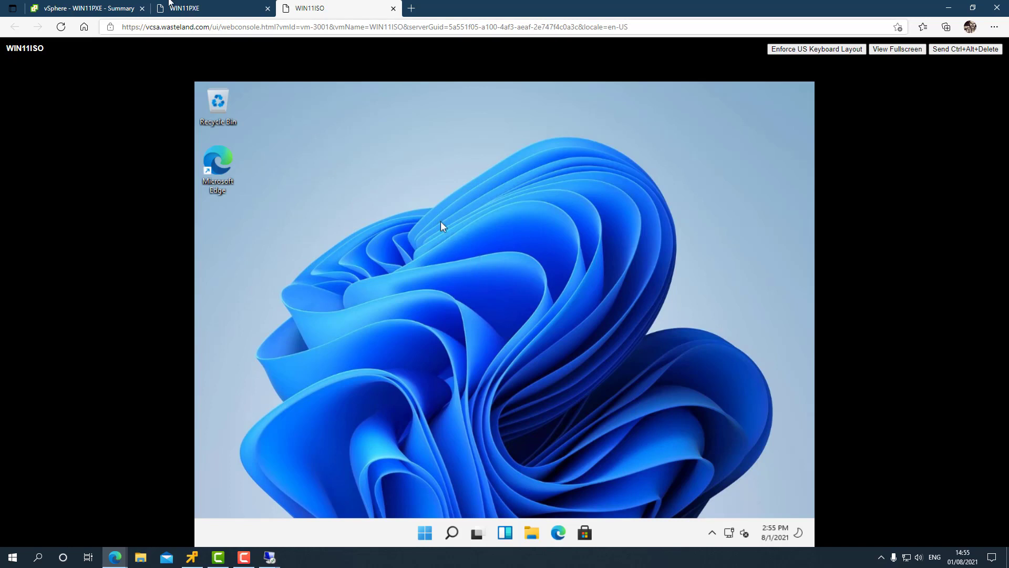
pyautogui.click(86, 8)
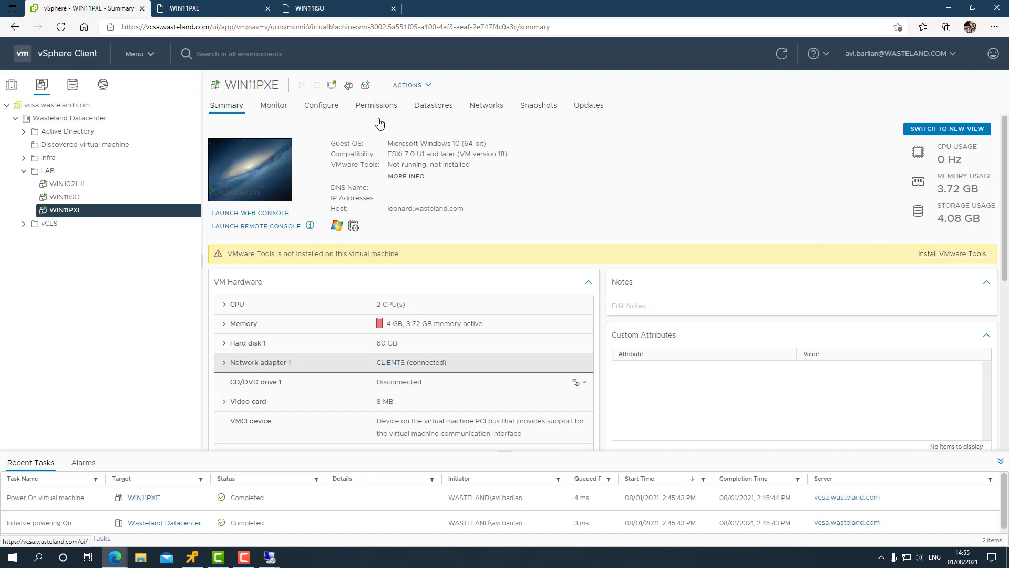
# Install VMware Tools on WIN11ISO through the console setup and agree to restart
pyautogui.click(64, 196)
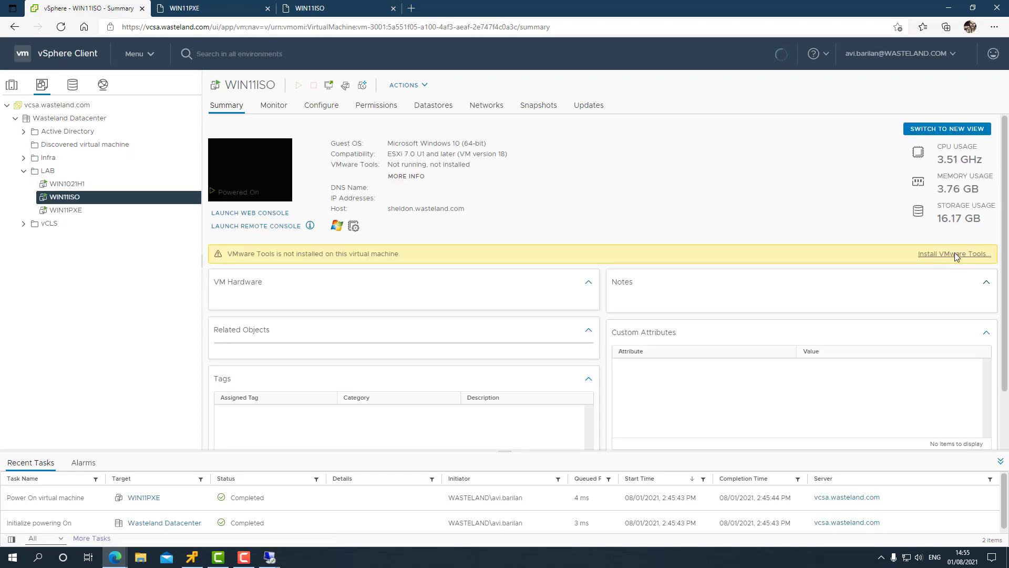
pyautogui.click(257, 281)
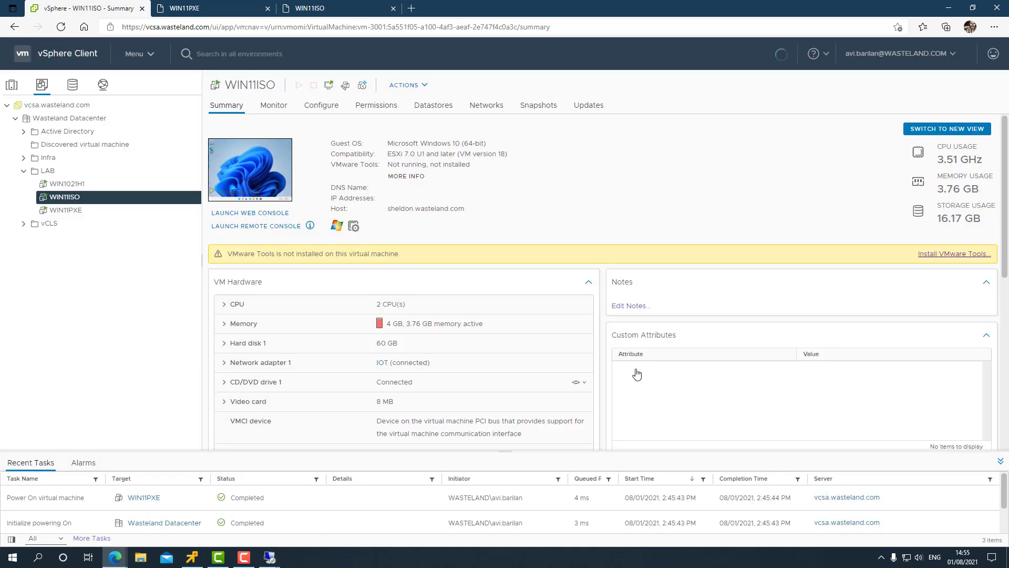
pyautogui.click(250, 212)
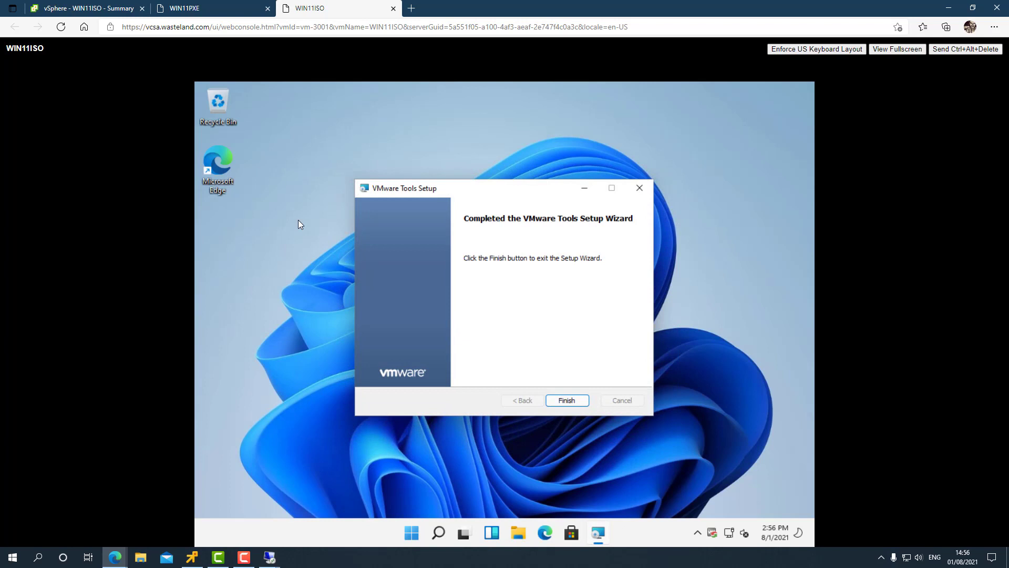
pyautogui.click(567, 400)
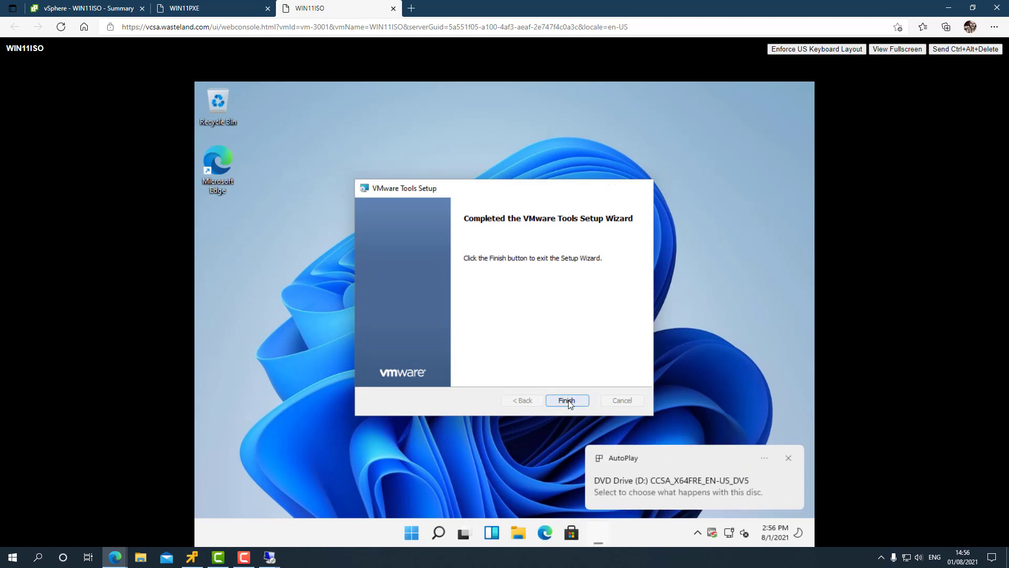
pyautogui.click(566, 399)
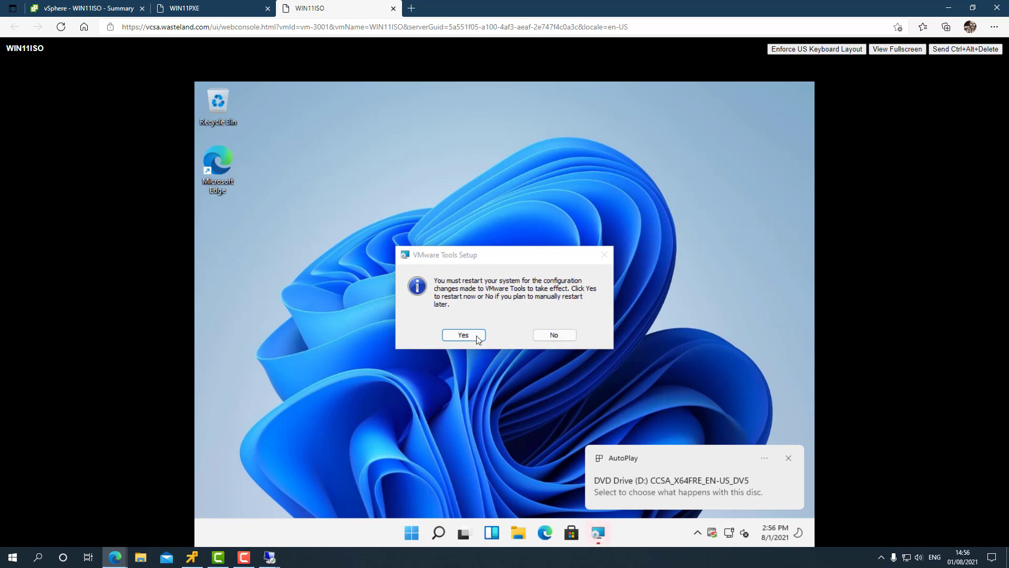
pyautogui.click(463, 335)
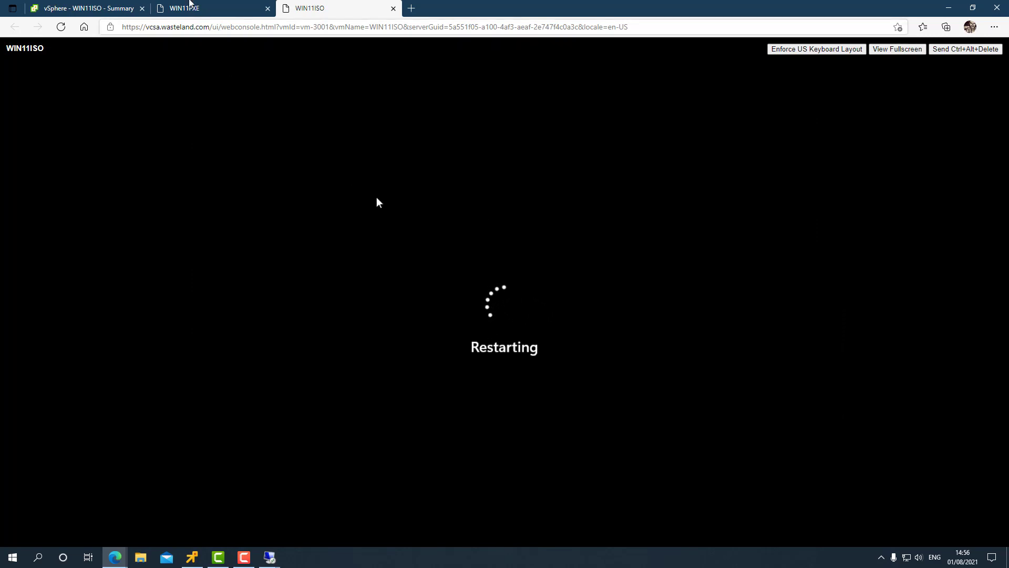
# Switch to the WIN11PXE console to watch its OS deployment progress
pyautogui.click(212, 8)
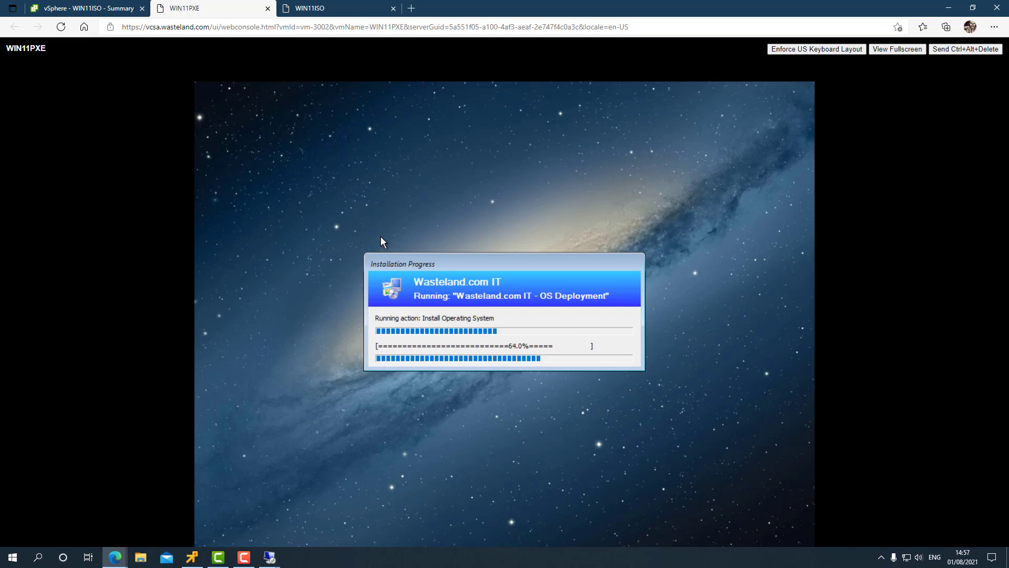
pyautogui.moveTo(349, 99)
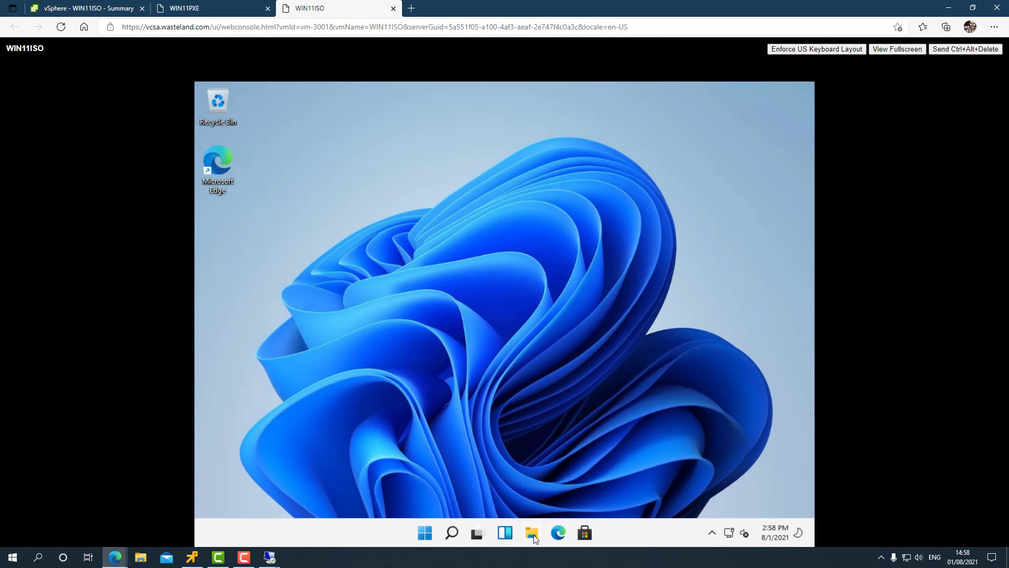
# Review the drives under This PC in File Explorer, then open and dismiss Start
pyautogui.click(531, 533)
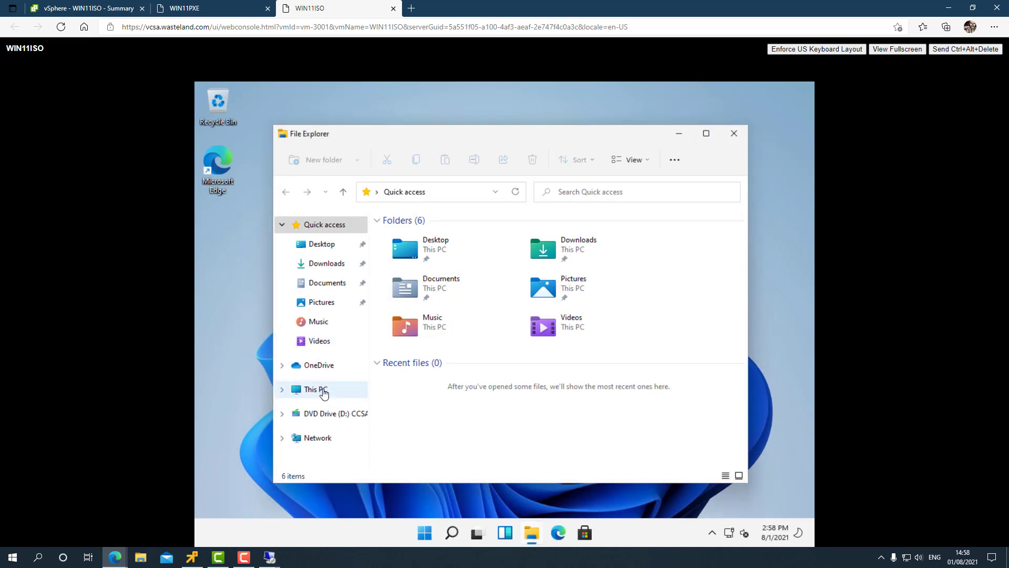
pyautogui.click(315, 389)
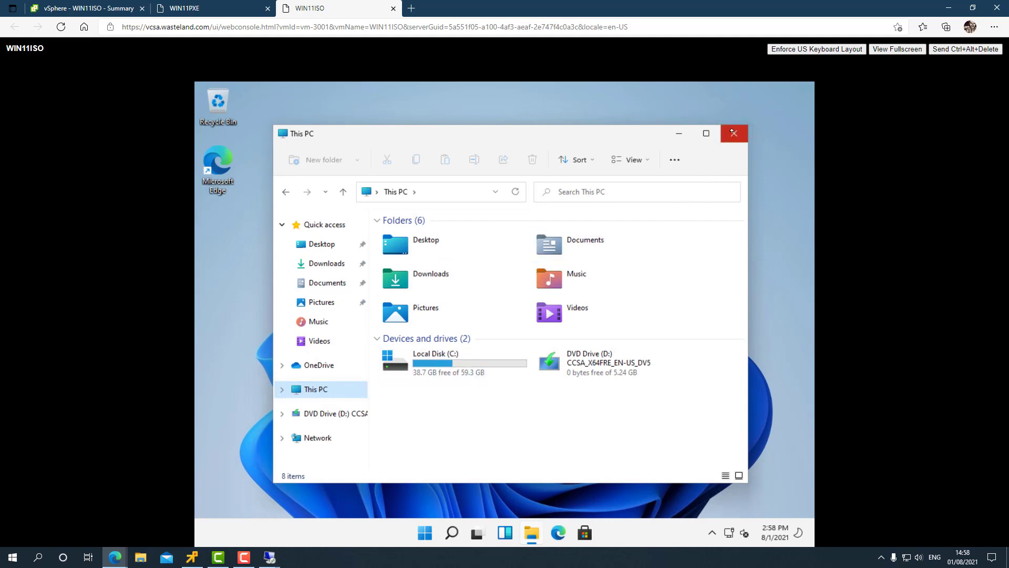
pyautogui.click(734, 133)
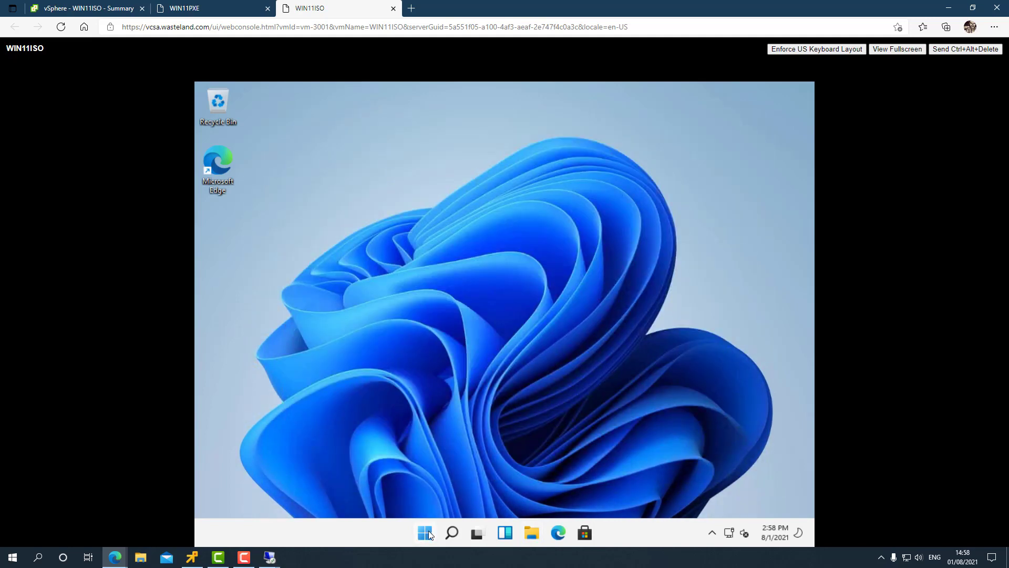
pyautogui.click(425, 533)
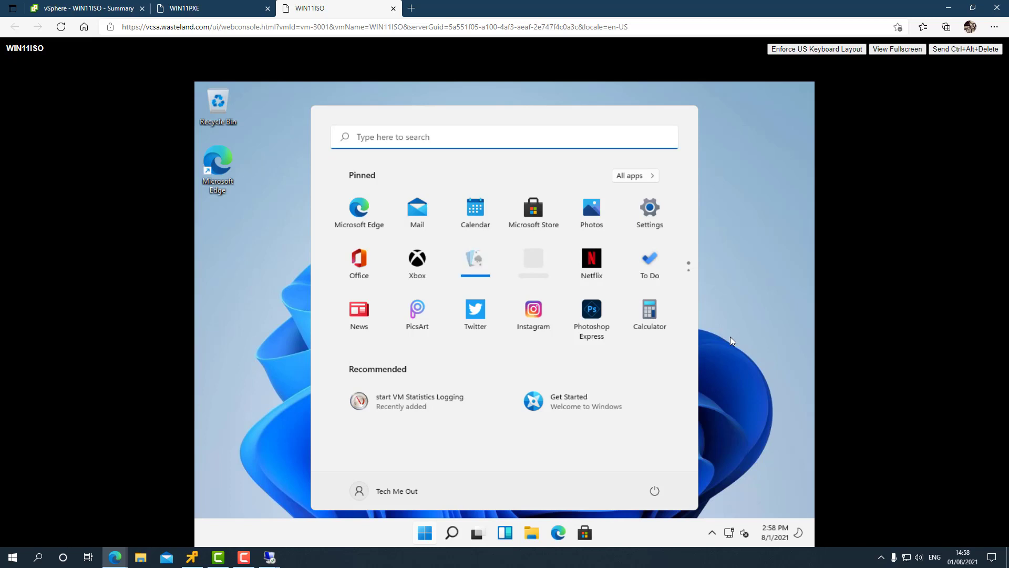
pyautogui.click(213, 8)
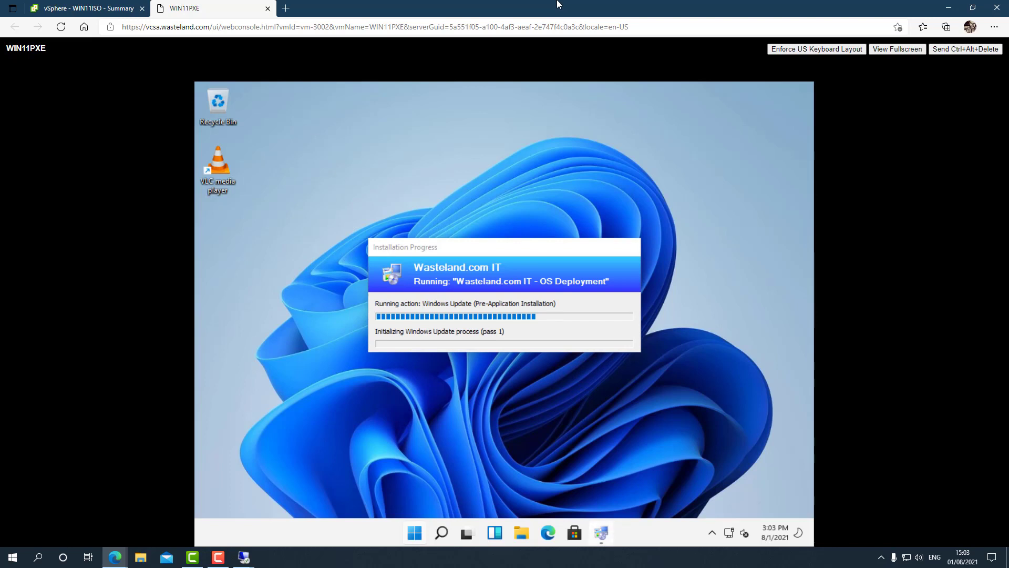
pyautogui.moveTo(547, 246)
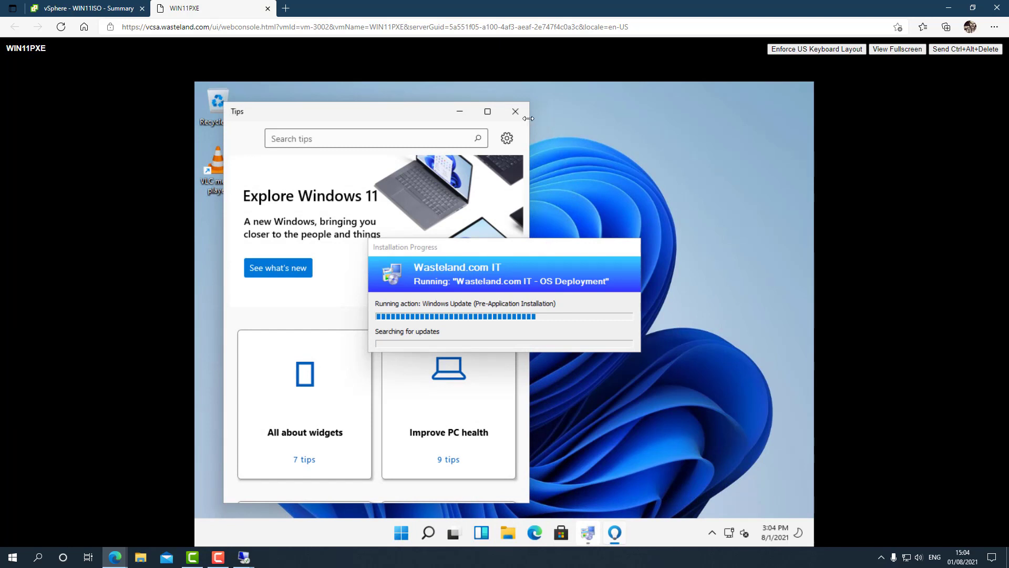
# Close the Tips window on the WIN11PXE Windows 11 desktop
pyautogui.click(515, 111)
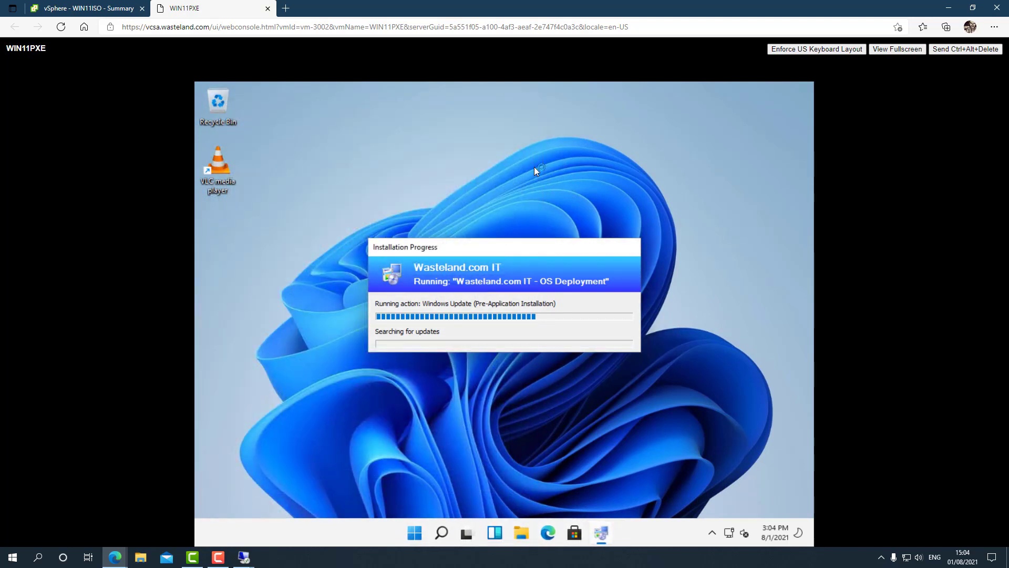